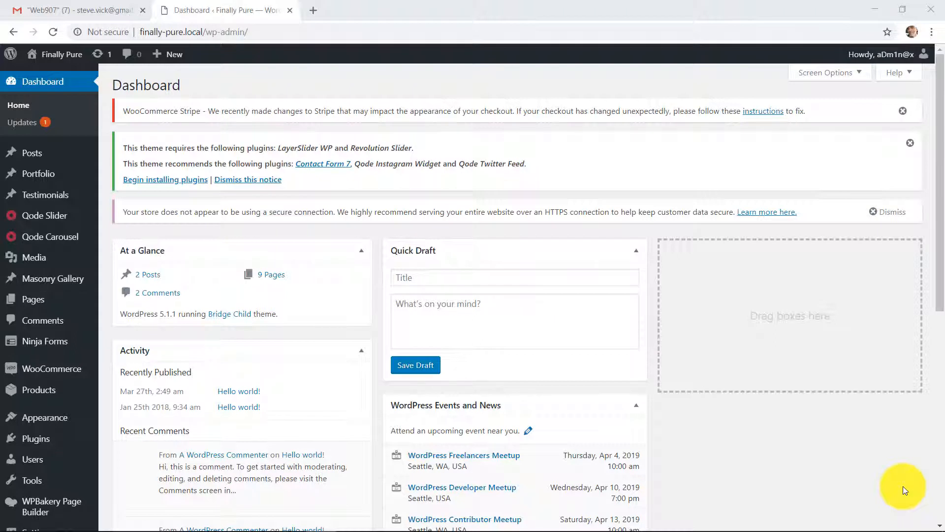
mouse_move(273, 157)
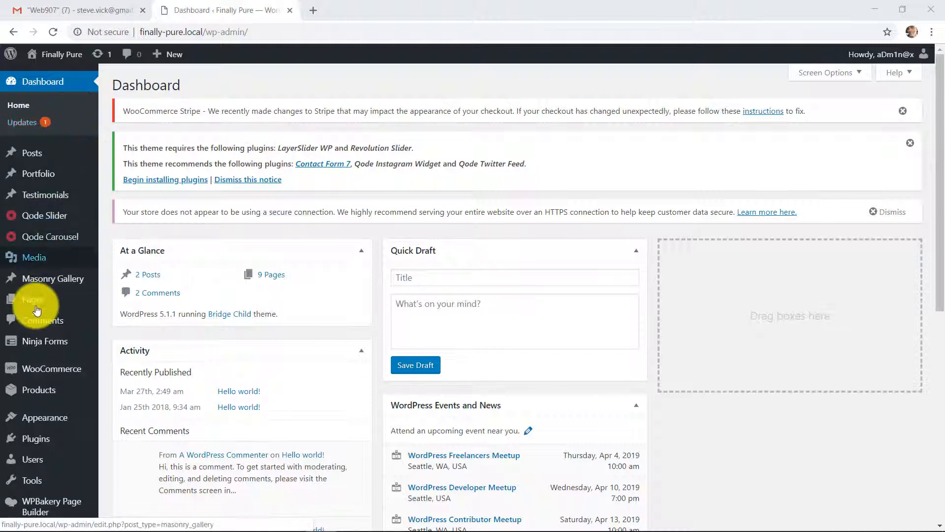
mouse_move(40, 389)
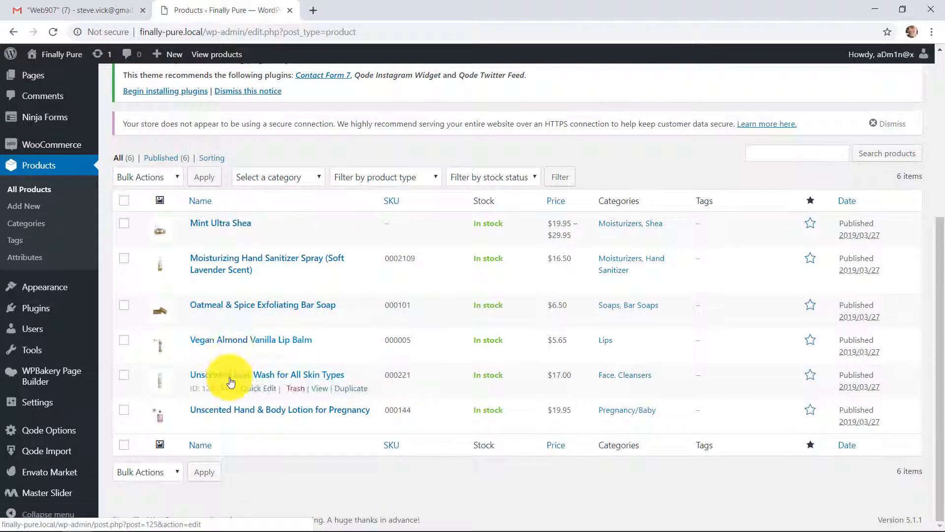
mouse_move(230, 418)
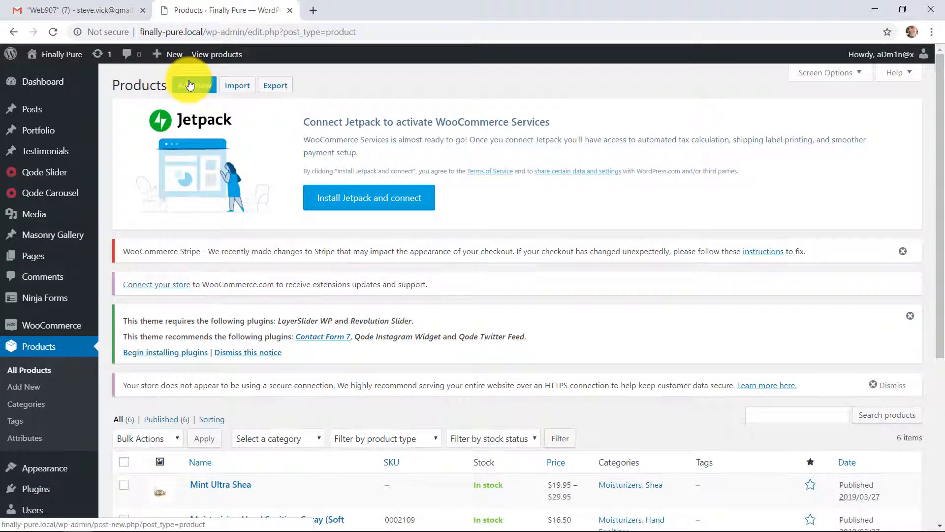
Open a blank Add new product form and scroll through its empty fields.
left_click(193, 85)
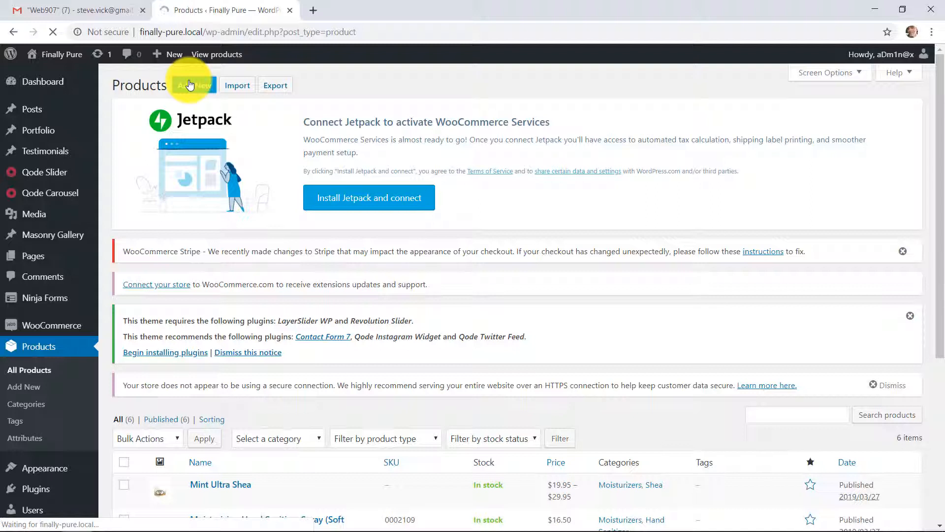
left_click(194, 85)
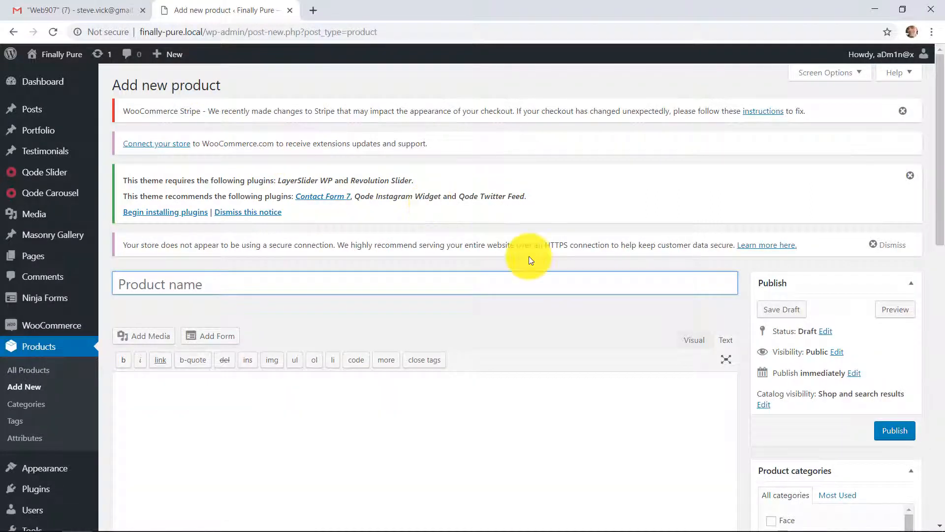
scroll("down", 3)
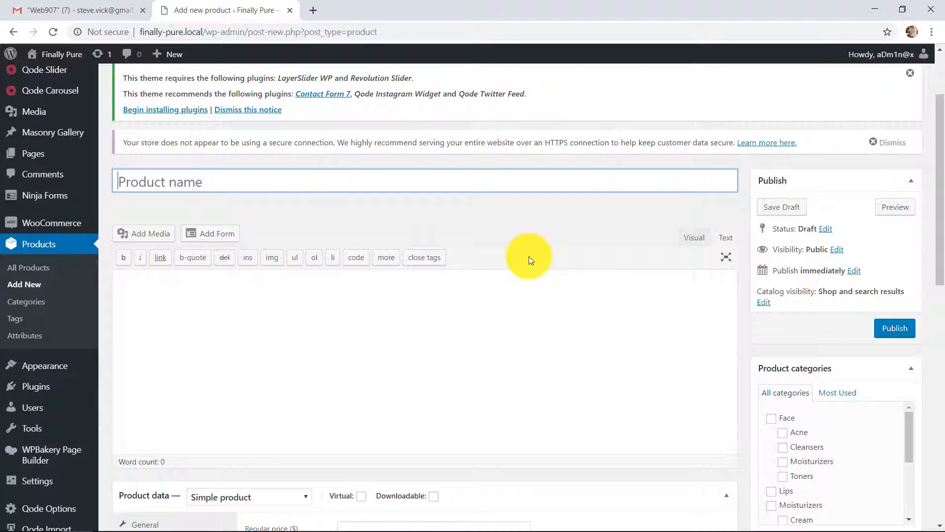
scroll("down", 3)
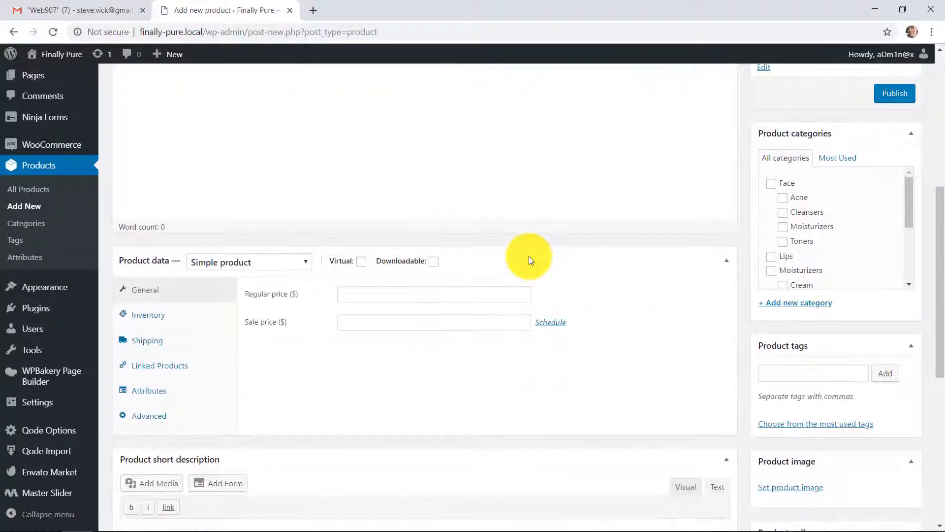
scroll("down", 3)
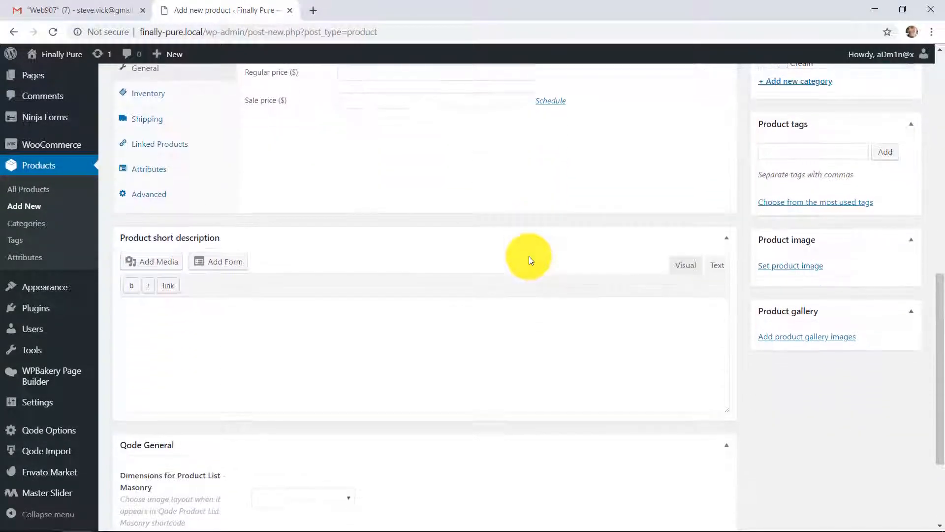
scroll("down", 3)
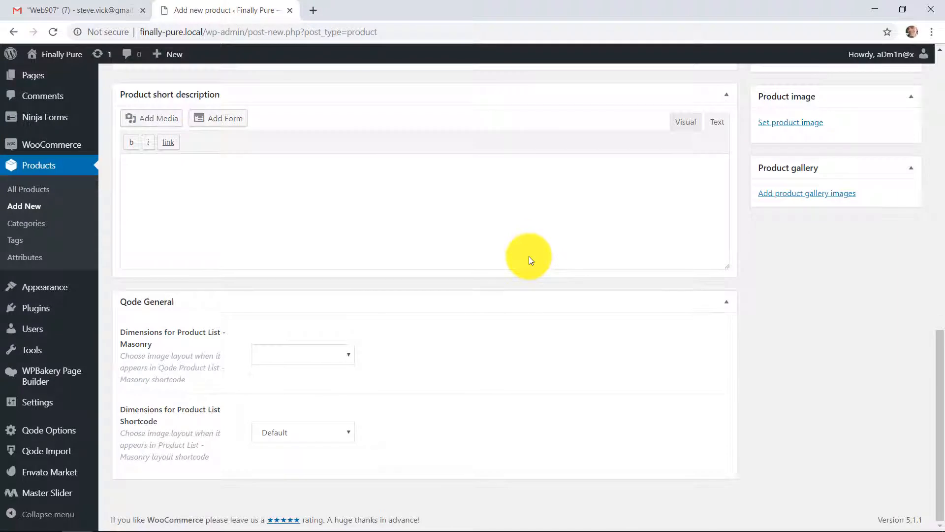
scroll("up", 3)
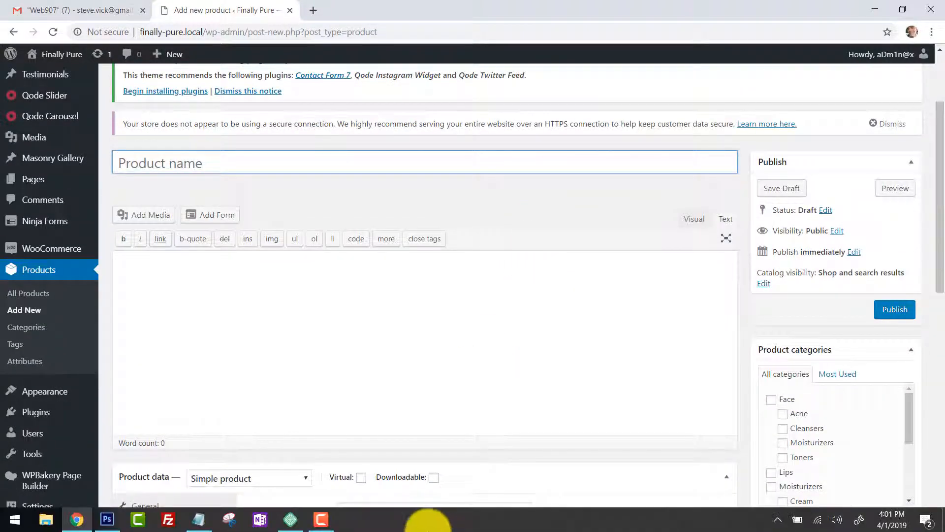
Paste the lotion text from the source document and title it 'Unscented Hand & Body Lotion with Hyaluronic Acid'.
left_click(198, 519)
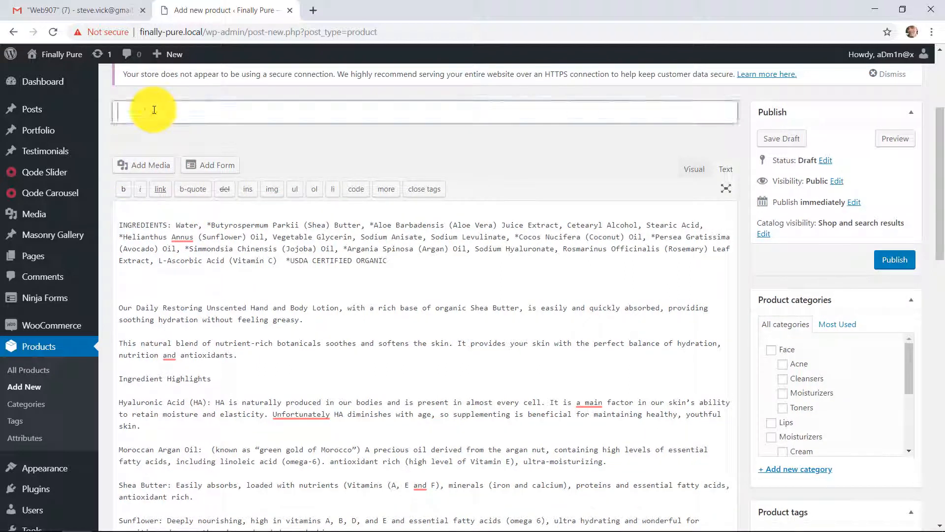
type("Unscented Hand & Body Lotion with Hyaluronic Acid")
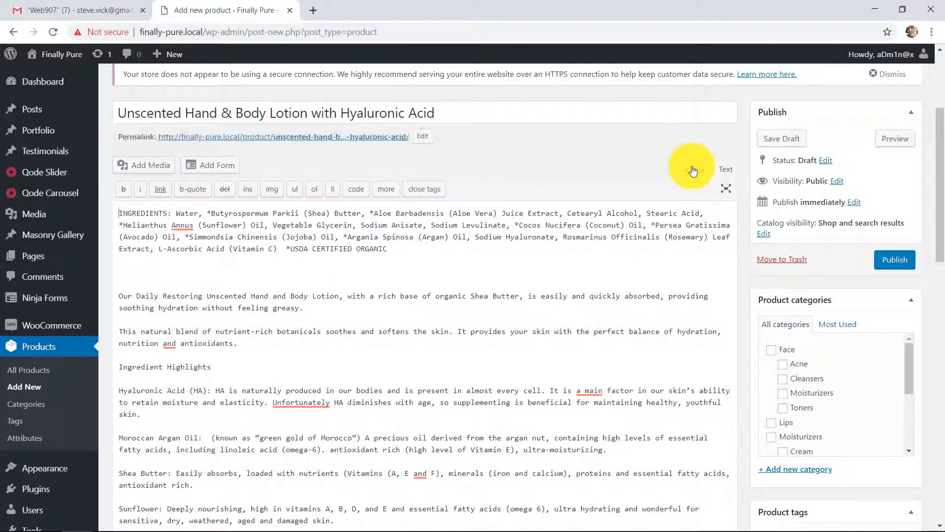
In the Visual editor, move both intro paragraphs above INGREDIENTS and bold 'Ingredient Highlights'.
left_click(694, 169)
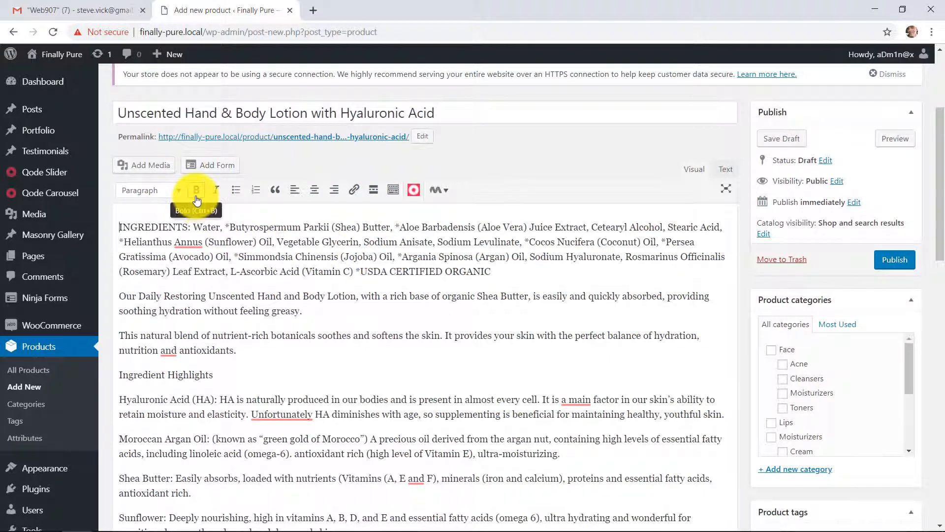
mouse_move(216, 189)
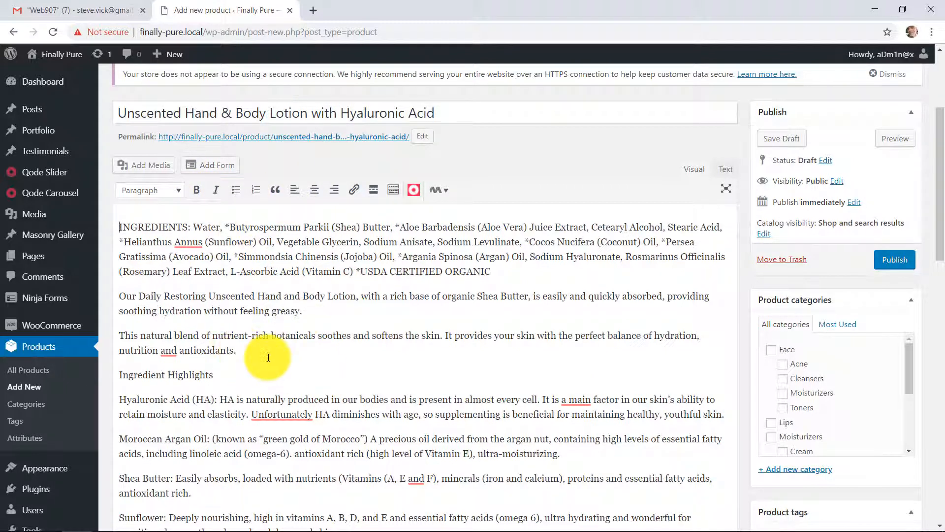
scroll("down", 3)
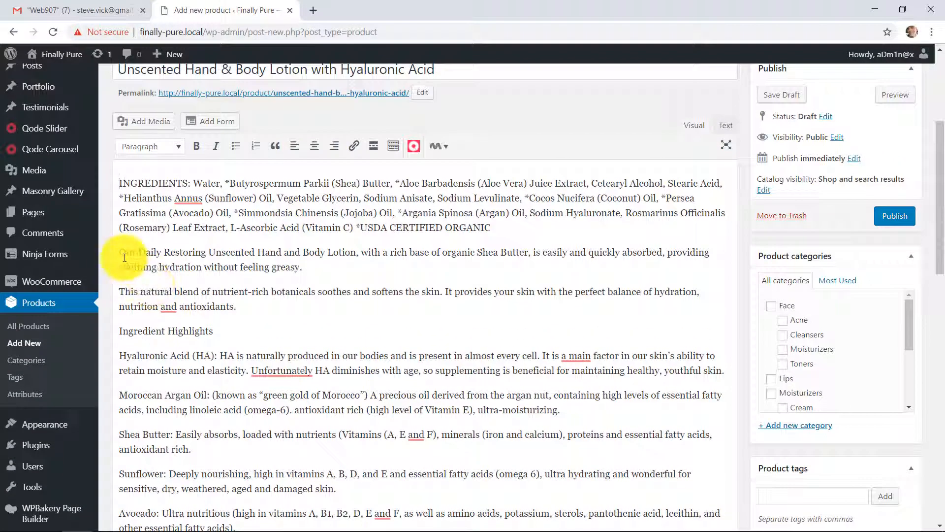
left_click_drag(119, 252, 237, 306)
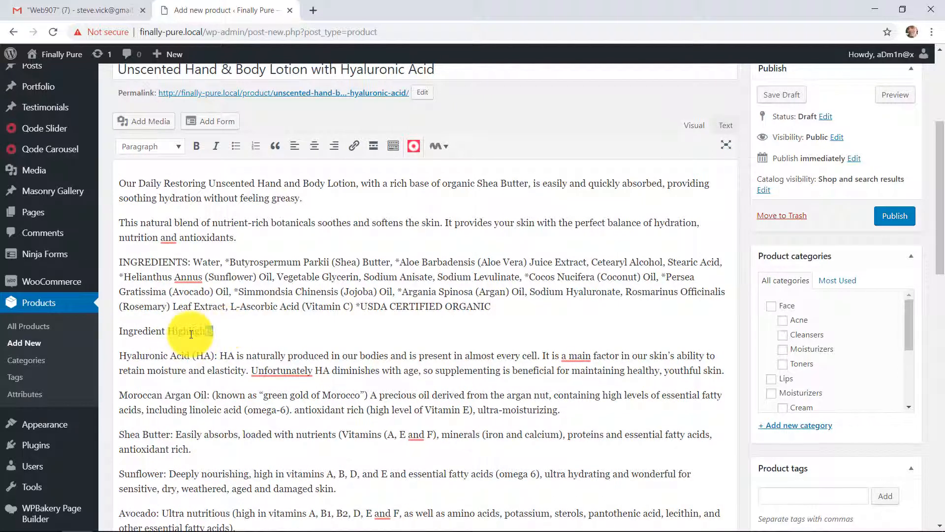
left_click(196, 145)
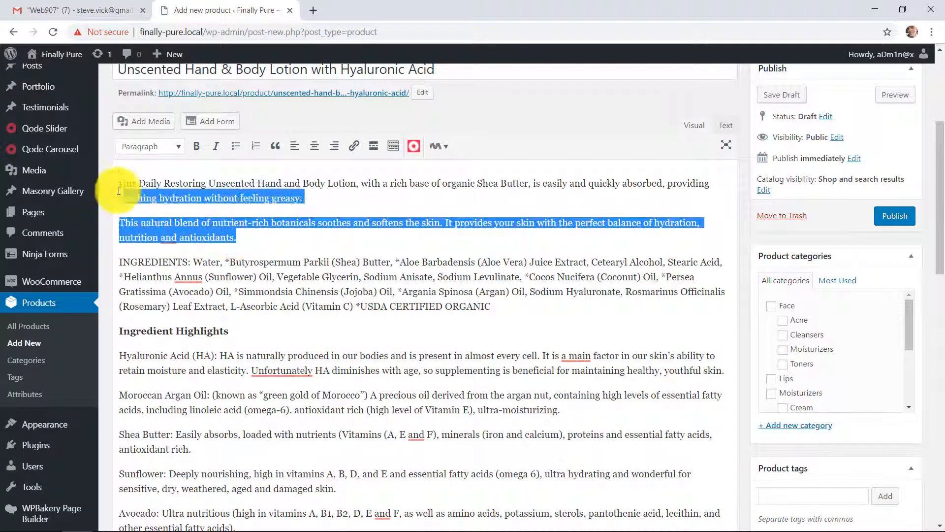
scroll("down", 3)
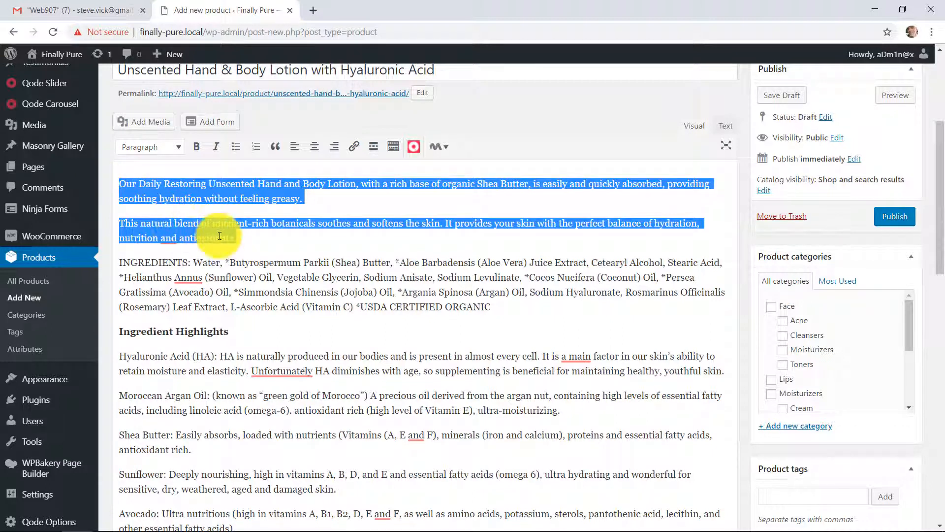
scroll("down", 3)
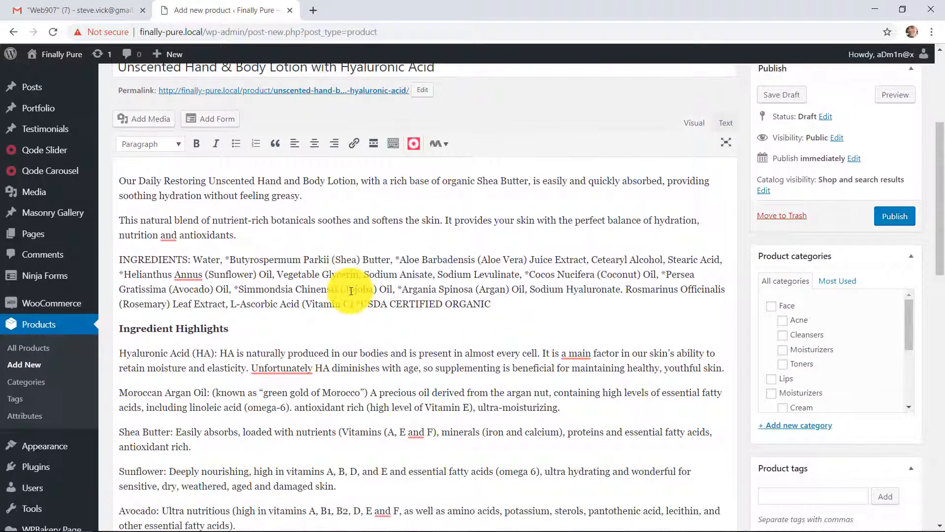
Set a 29.95 regular price, removing the $29.95 line, and keep Simple product.
scroll("down", 3)
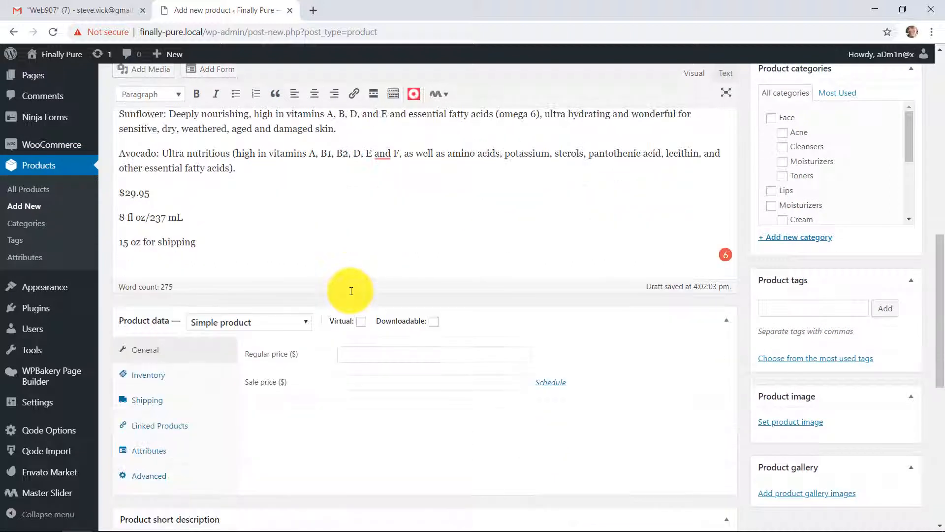
scroll("down", 3)
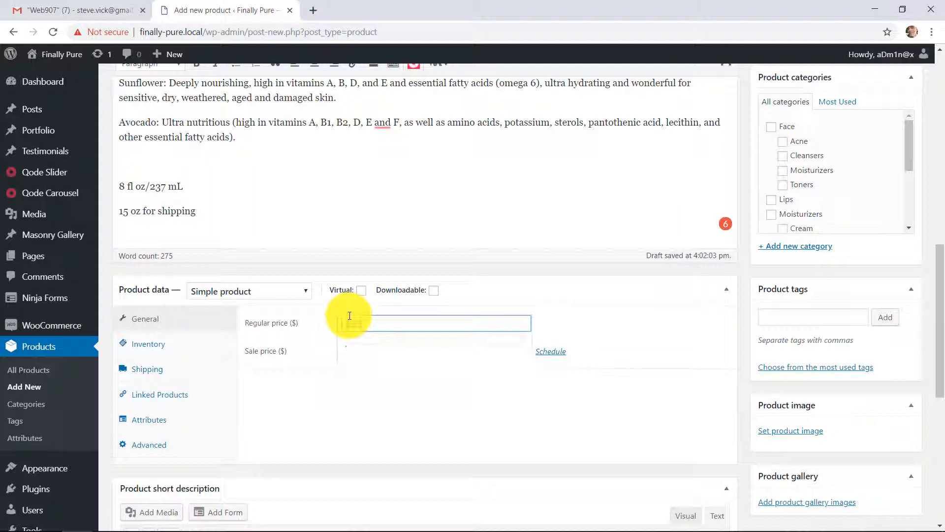
type("29.95")
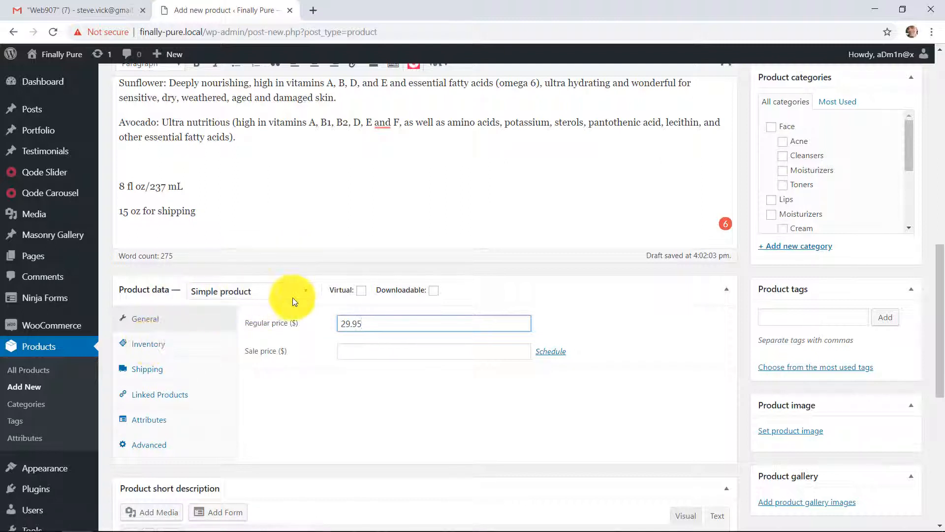
left_click(247, 291)
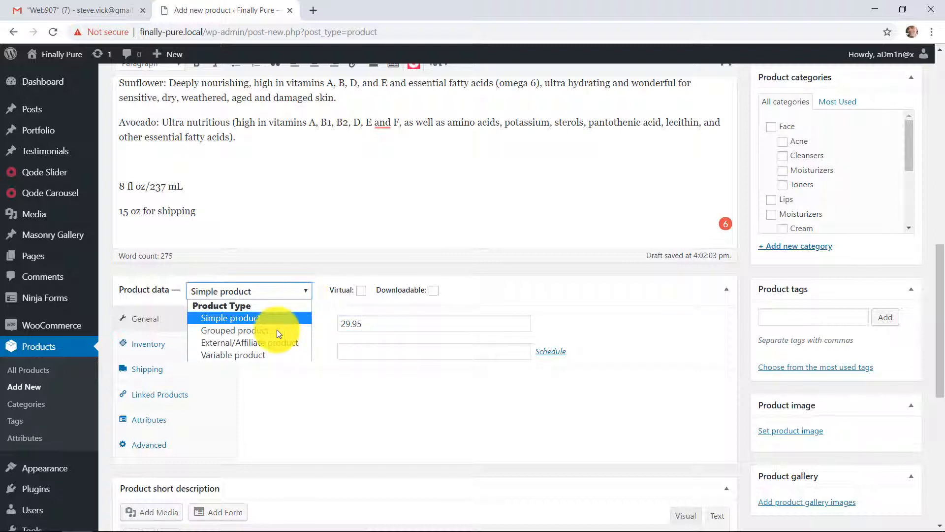
left_click(229, 317)
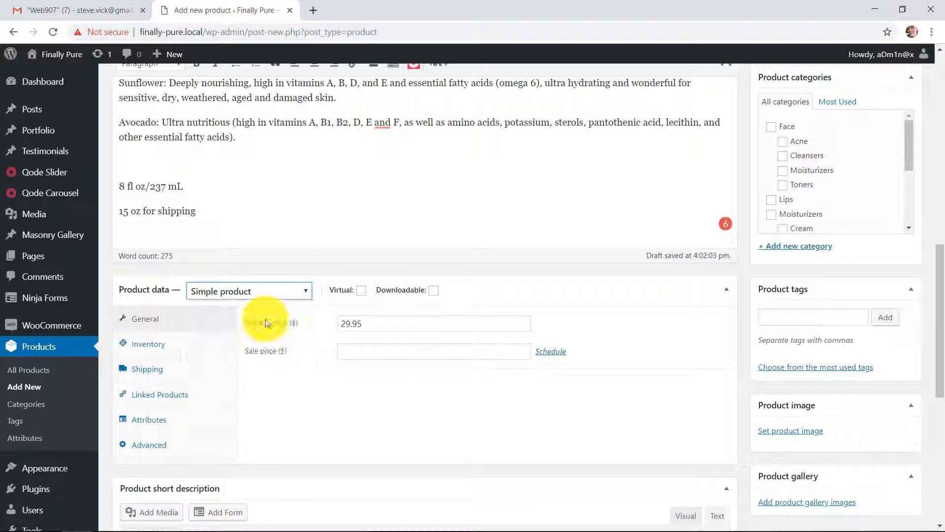
left_click(148, 343)
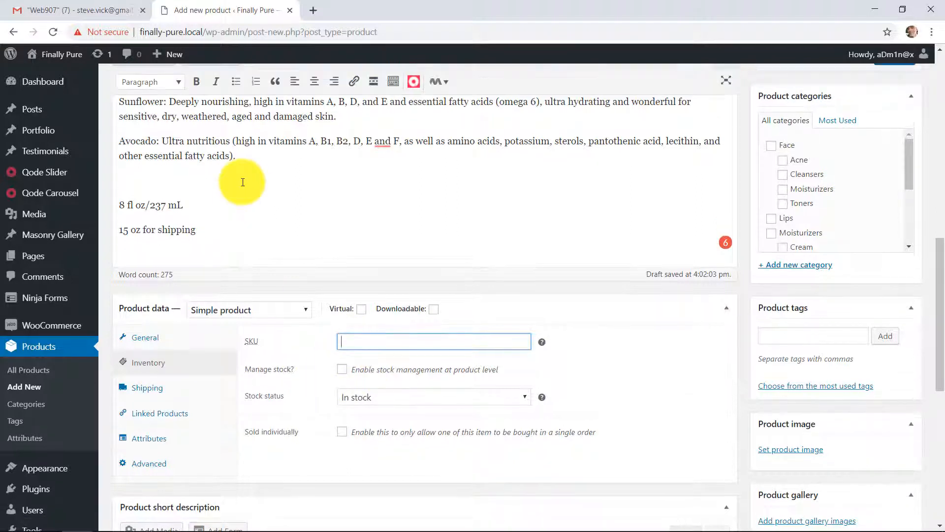
In Inventory, try Manage stock with quantity 100, then leave stock management unticked.
scroll("down", 3)
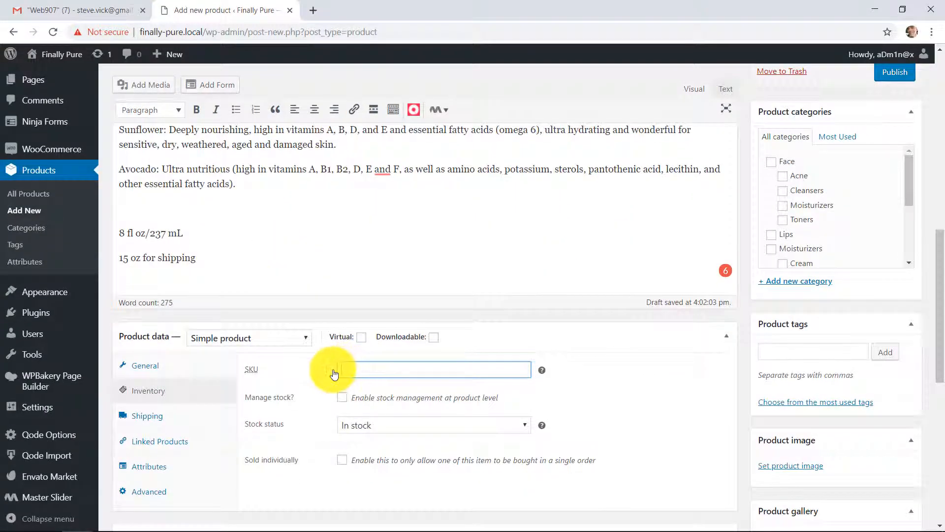
left_click(434, 369)
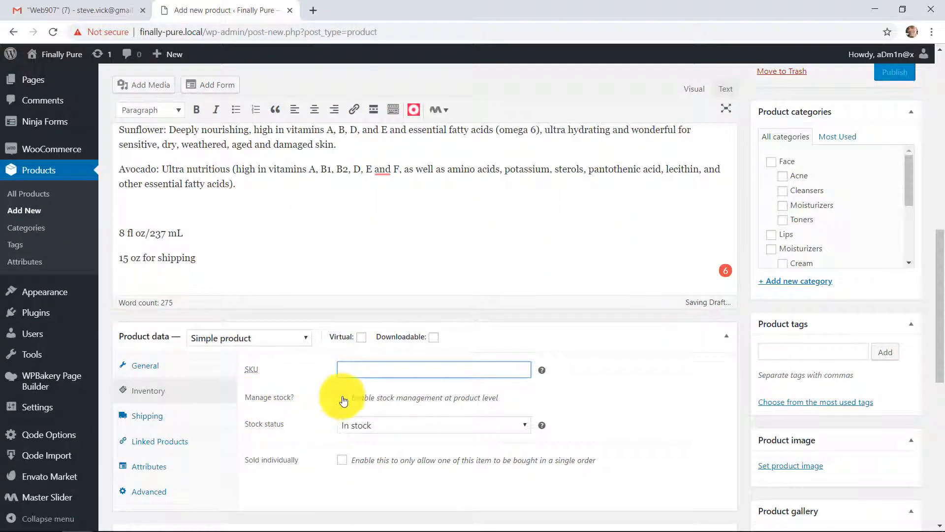
left_click(342, 397)
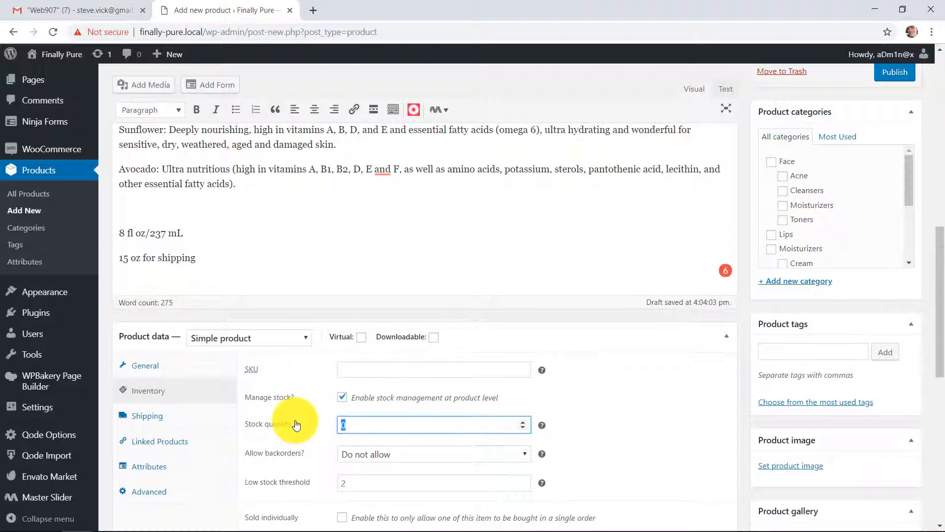
type("100")
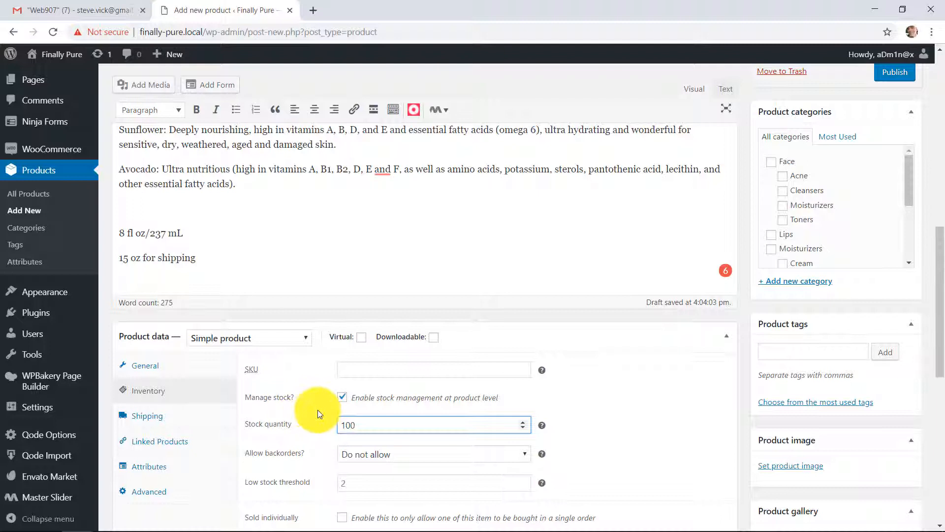
left_click(343, 397)
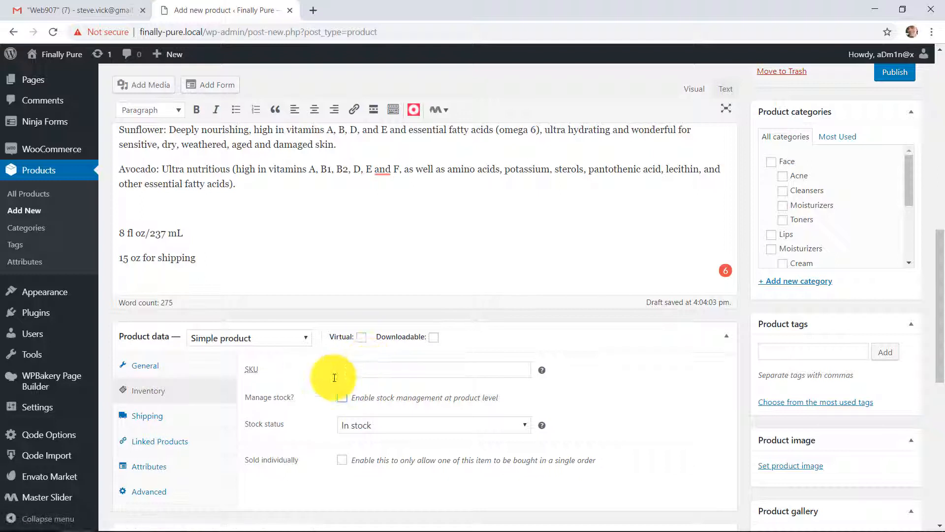
mouse_move(147, 416)
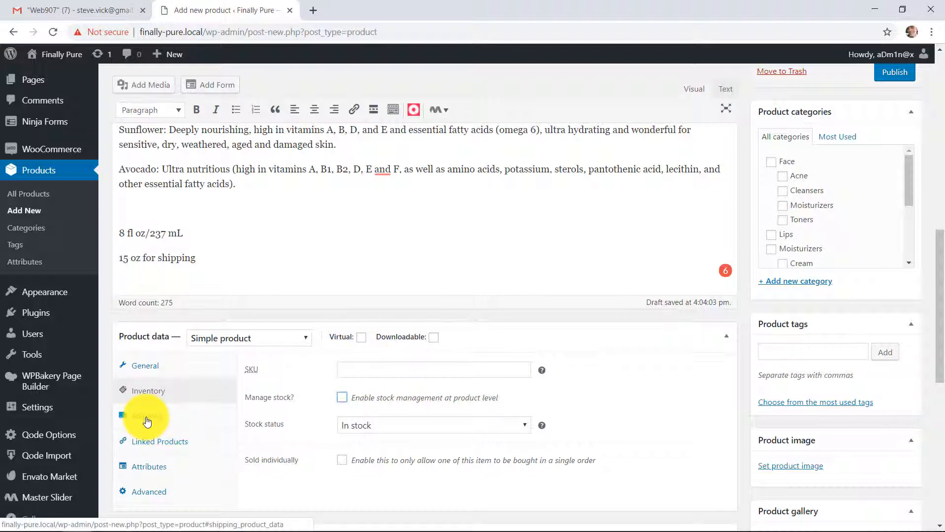
Enter 15 as the Weight (oz) under Shipping and delete the '15 oz for shipping' line.
left_click(147, 416)
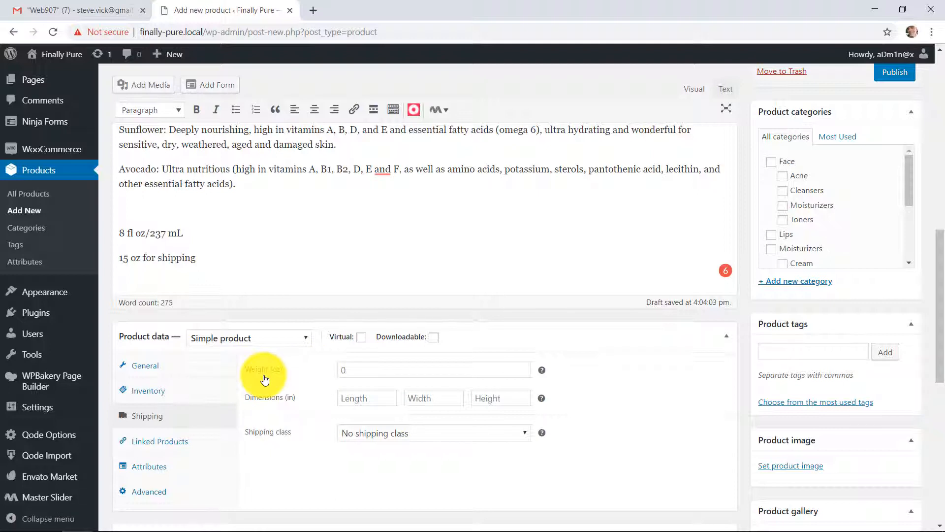
left_click(433, 370)
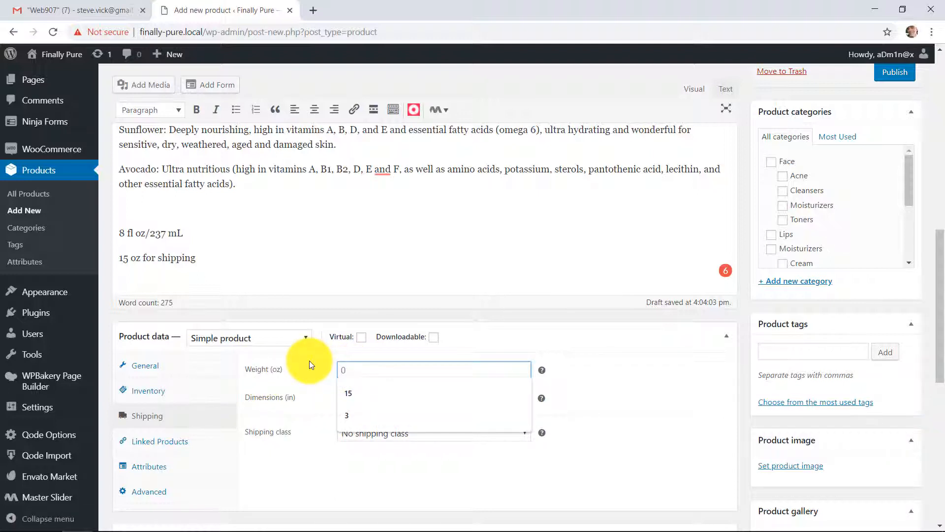
left_click(348, 393)
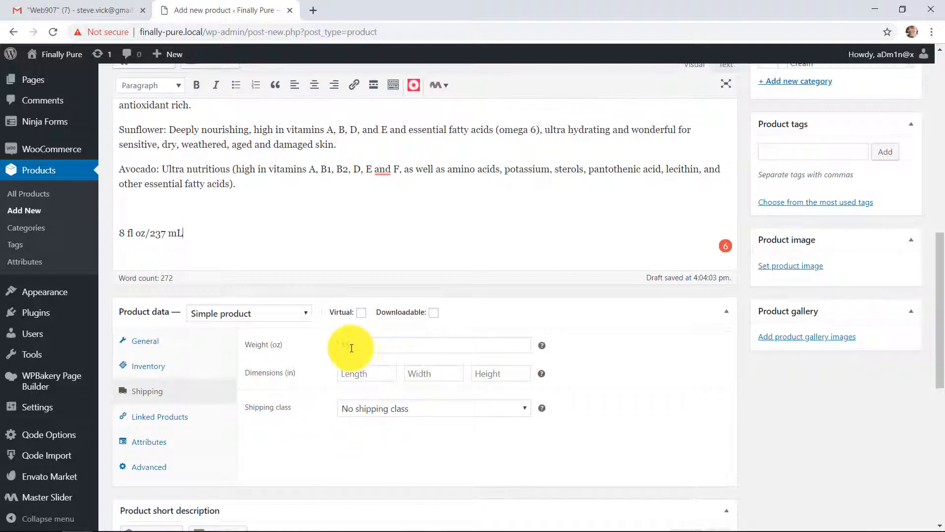
type("15")
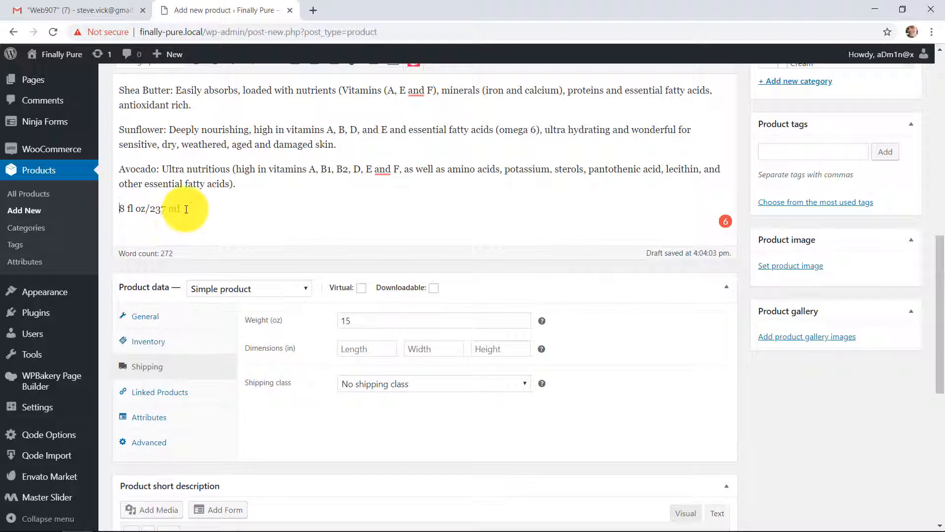
Relocate the '8 fl oz/237 mL' line after the second intro paragraph, then go to the short description.
left_click_drag(185, 208, 119, 209)
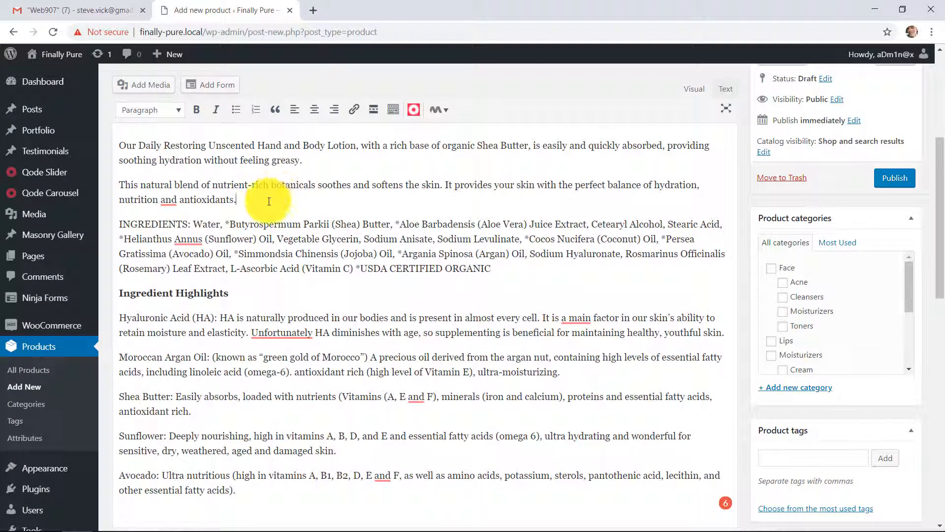
type("8 fl oz/237 mL")
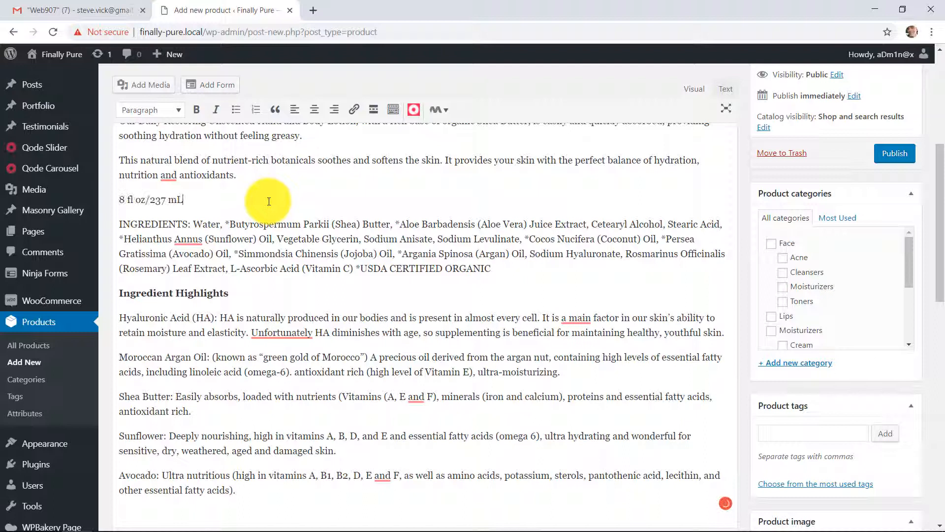
scroll("down", 3)
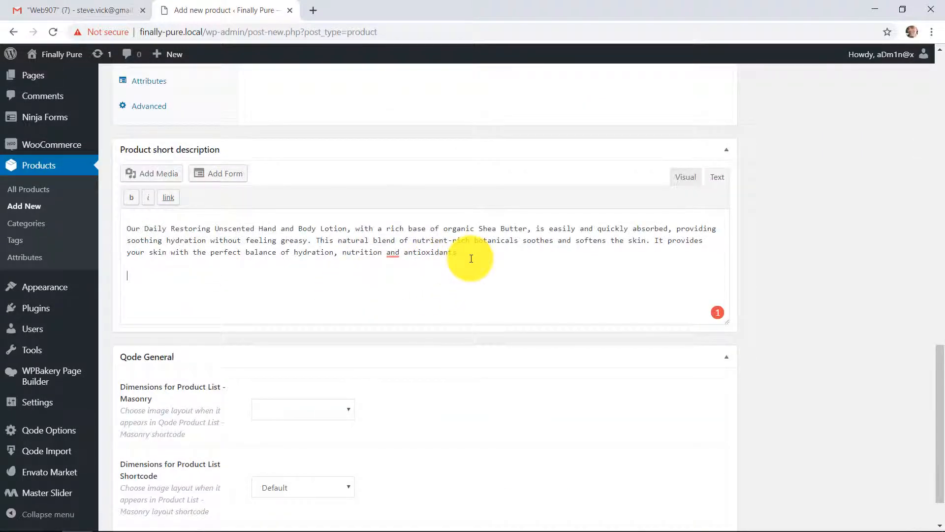
left_click(685, 177)
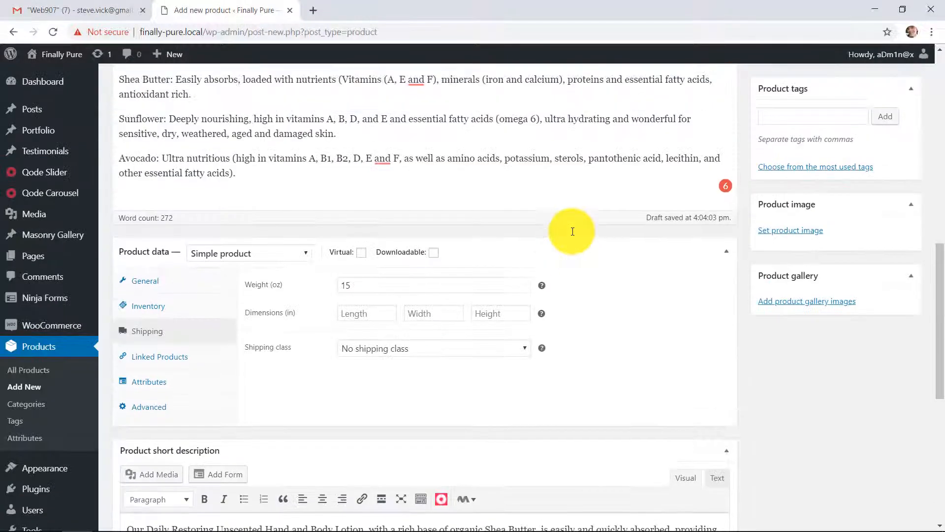
scroll("down", 3)
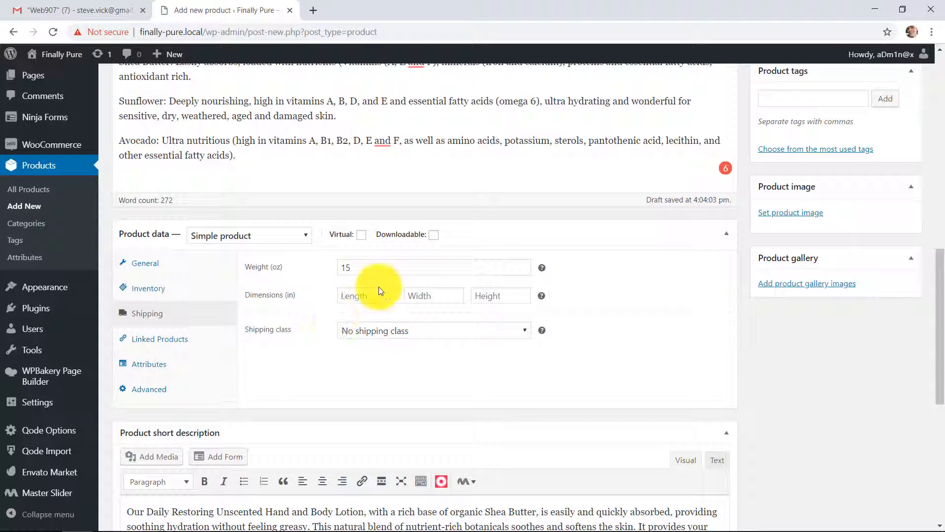
Check the General price and Shipping weight, and confirm the short description ends with '8 fl oz/237 mL'.
left_click(146, 263)
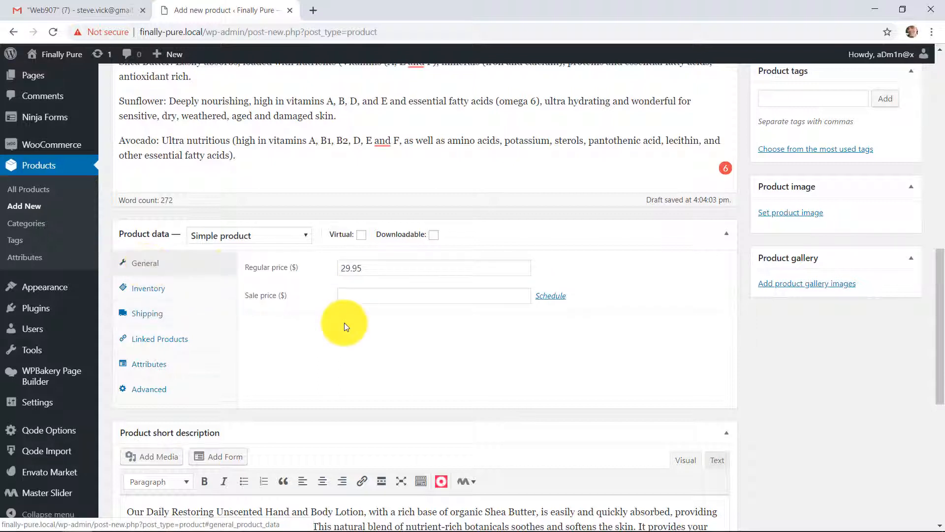
left_click(147, 313)
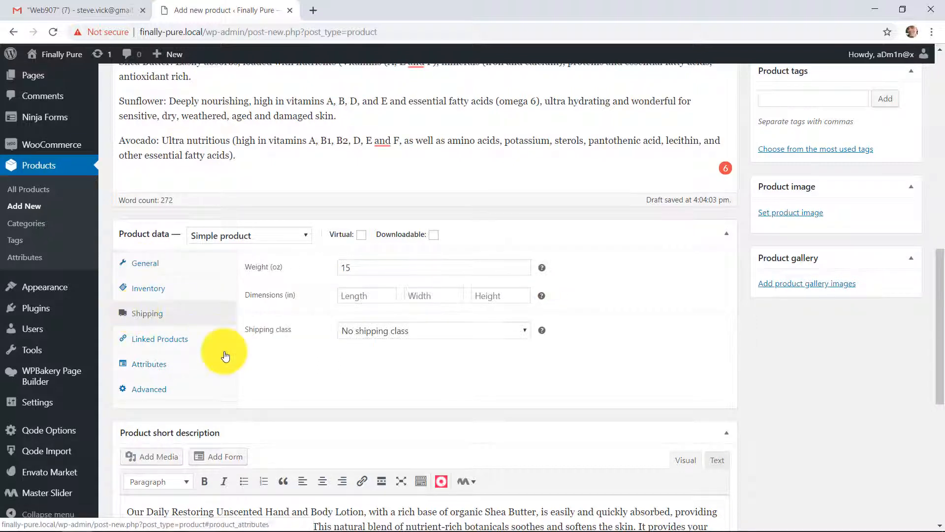
scroll("down", 3)
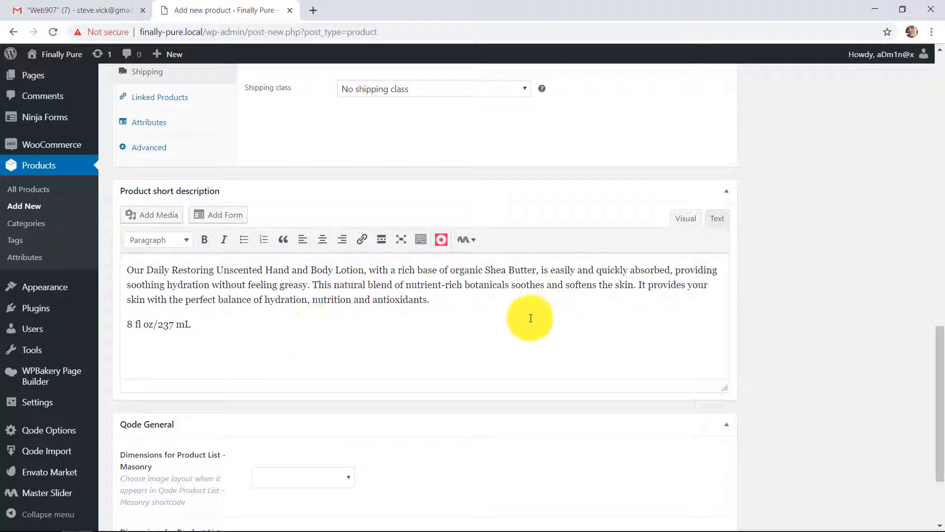
scroll("up", 3)
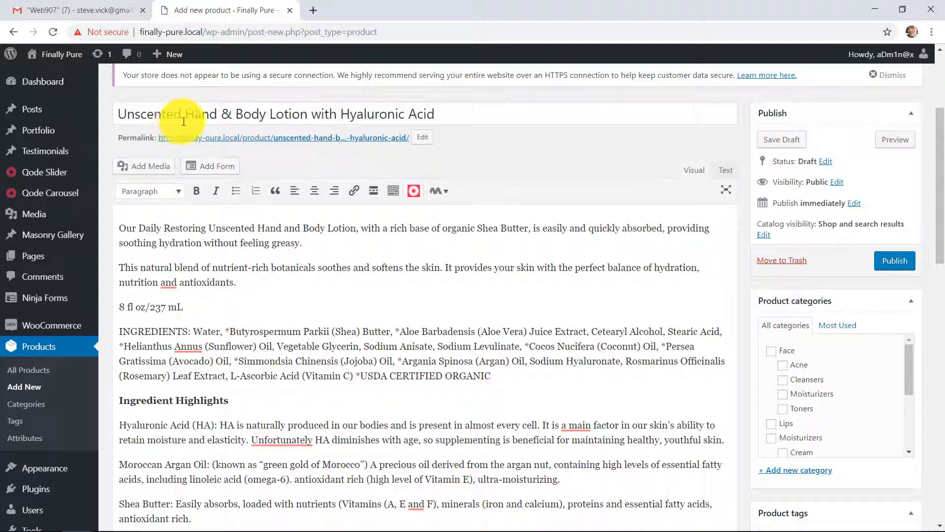
mouse_move(781, 425)
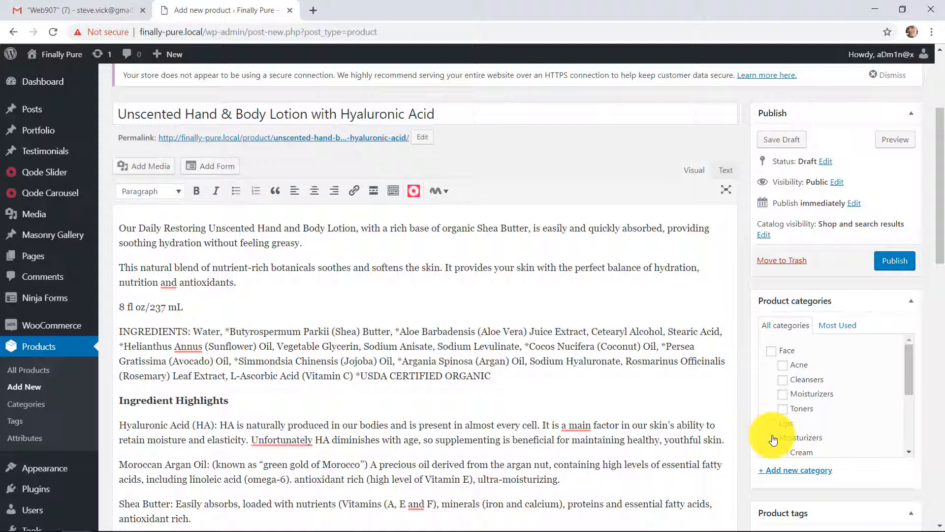
Tick Moisturizers and its Lotion subcategory in Product categories.
left_click(771, 432)
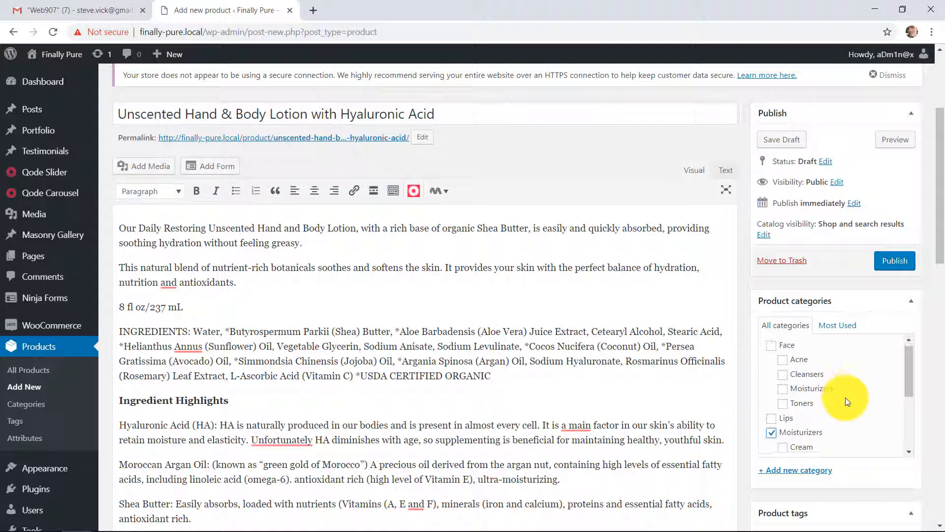
scroll("down", 3)
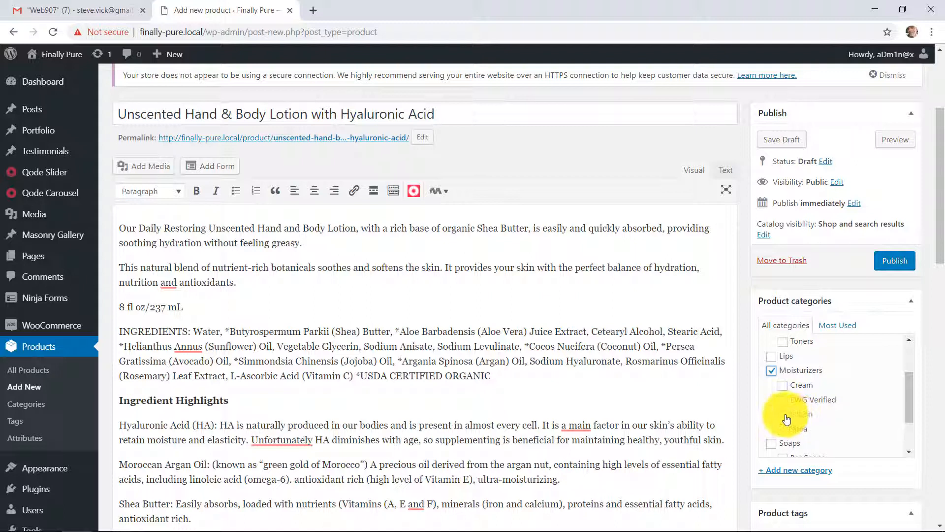
left_click(783, 414)
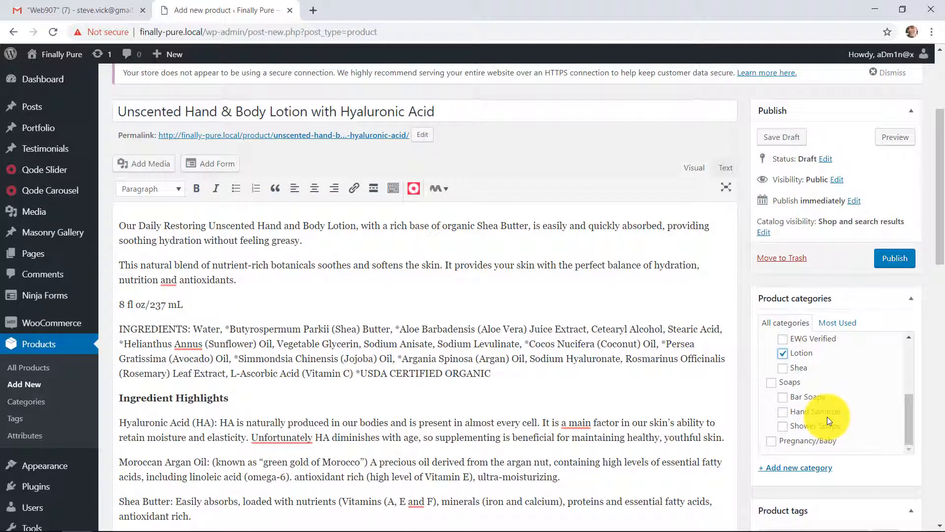
scroll("down", 3)
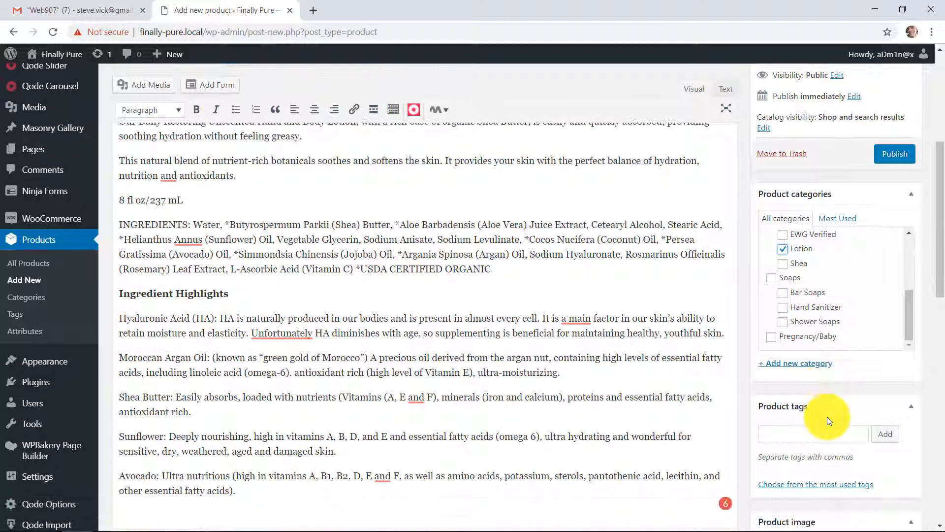
scroll("down", 3)
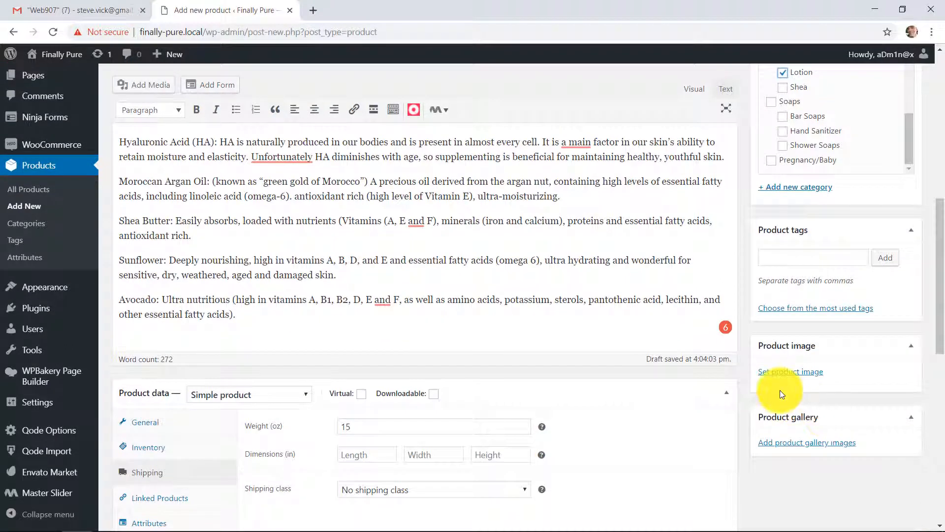
Upload unscentedLotion8oz-600.jpg from the 'product 1 demo' folder as the product image.
left_click(790, 371)
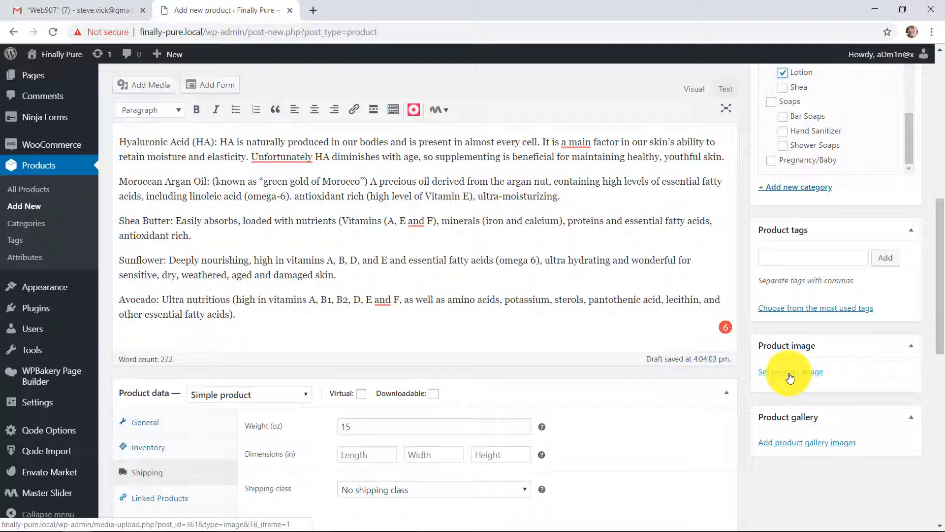
left_click(790, 371)
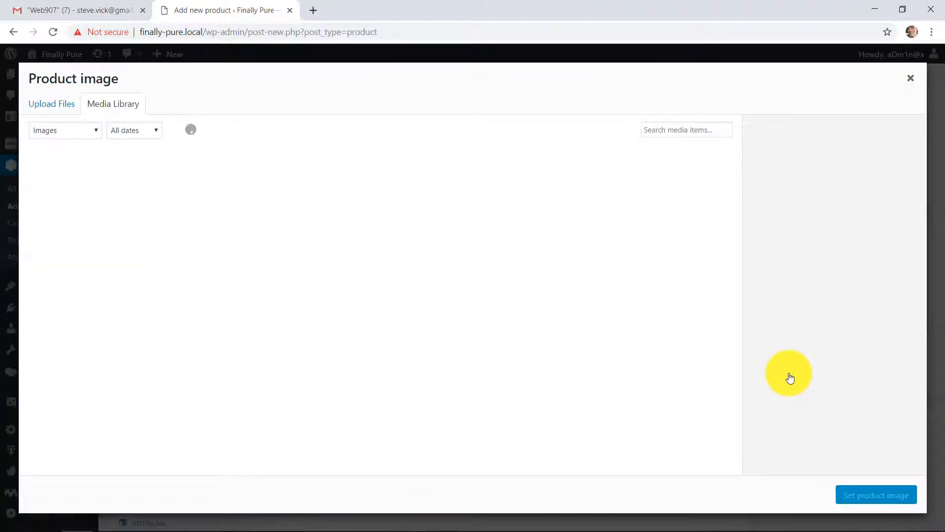
mouse_move(459, 317)
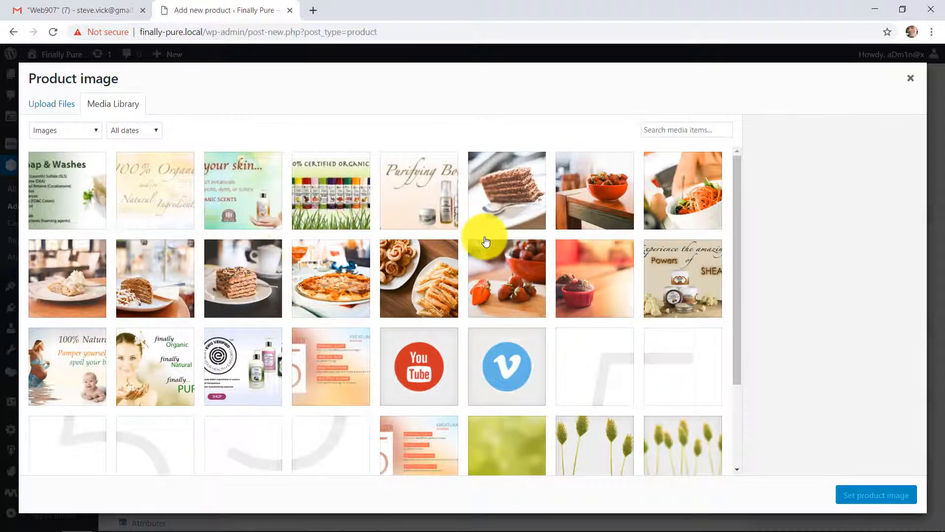
scroll("down", 3)
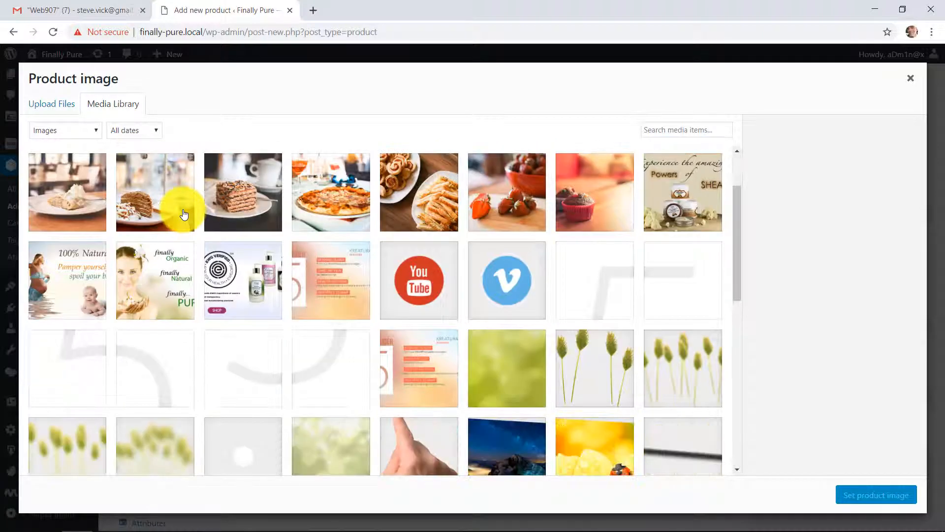
left_click(51, 104)
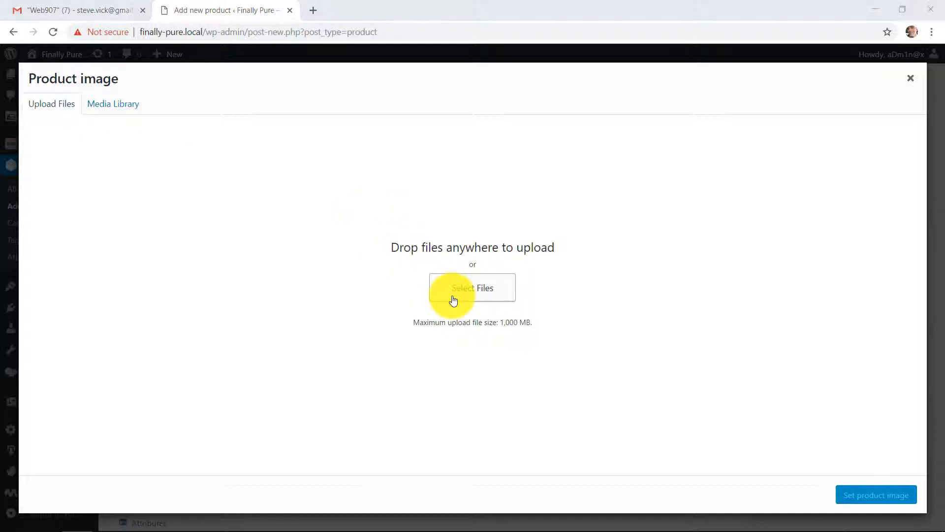
left_click(472, 288)
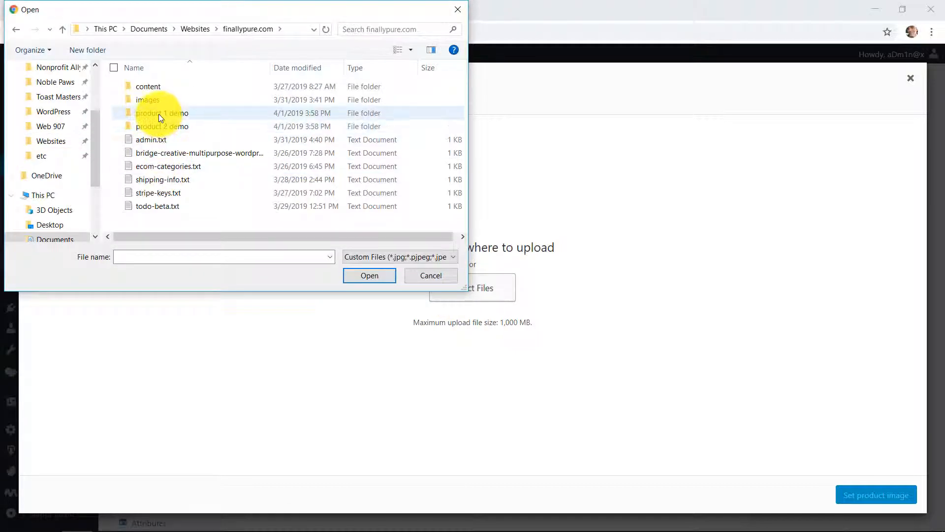
double_click(161, 112)
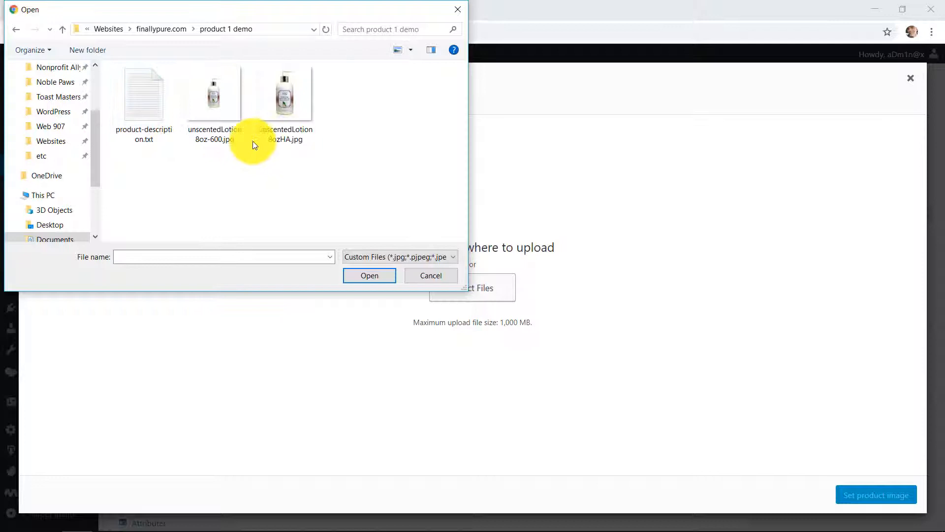
left_click(214, 93)
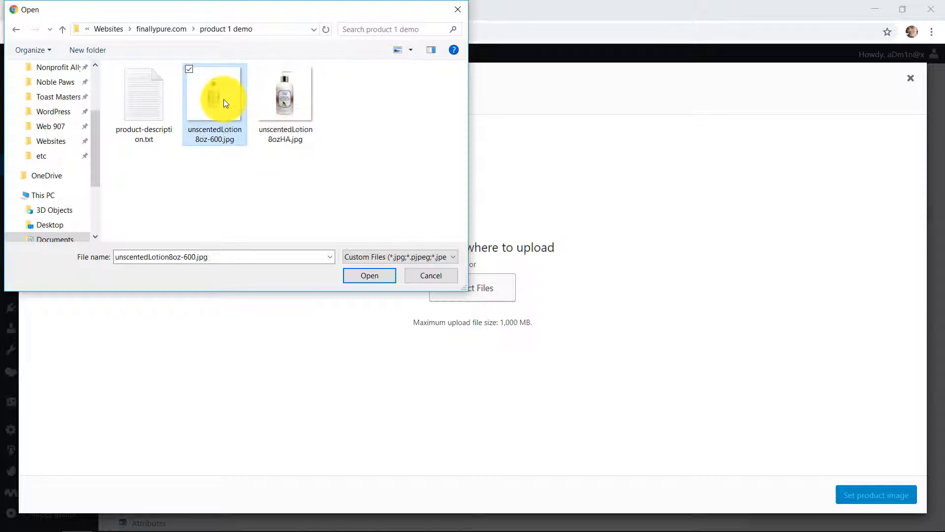
left_click(369, 275)
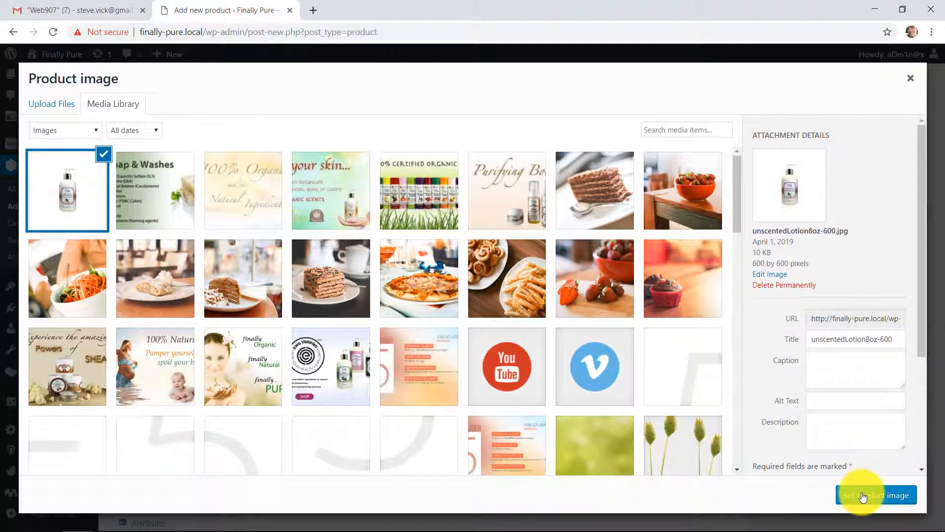
Set the uploaded lotion bottle picture as the product image and confirm it in the Product image box.
left_click(875, 495)
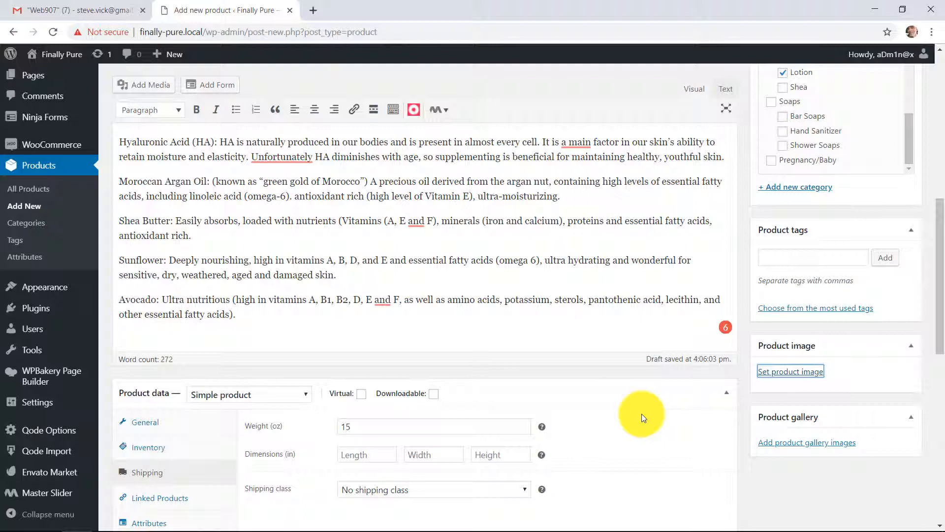
left_click(790, 371)
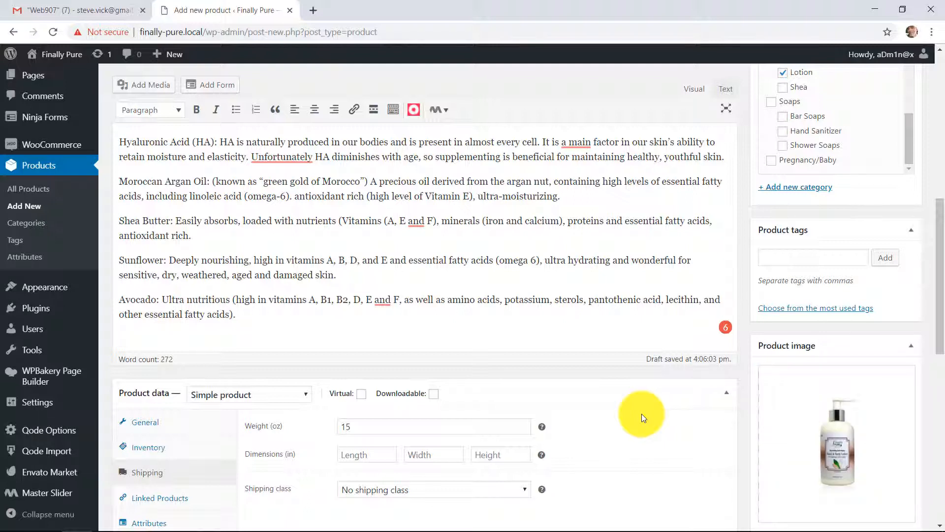
scroll("down", 3)
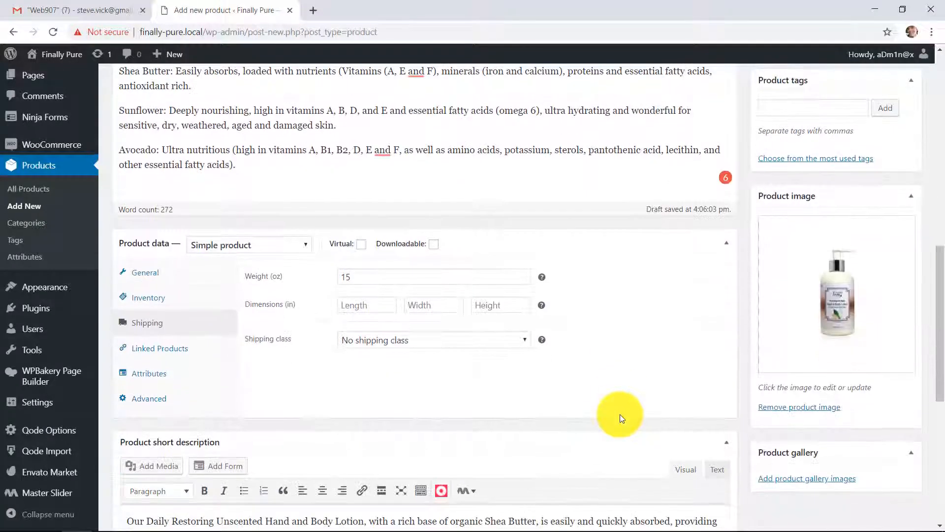
left_click(837, 293)
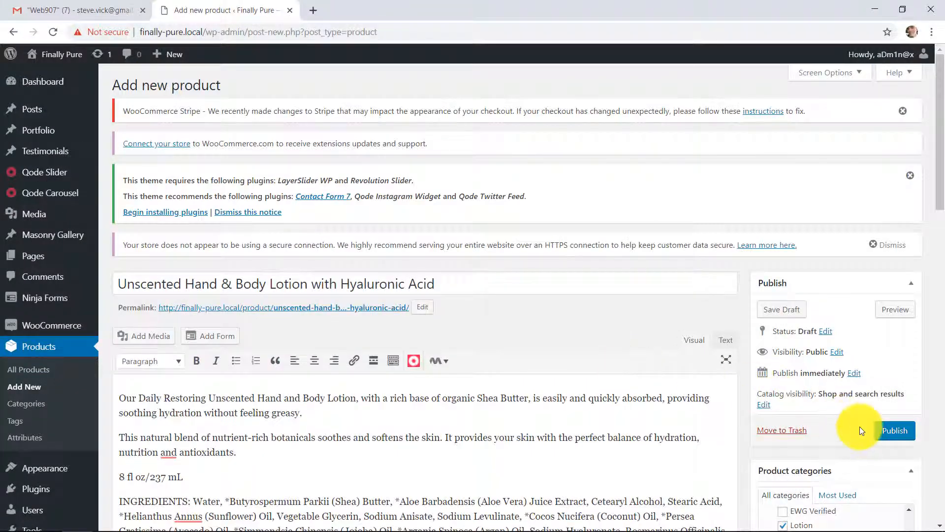
Publish the lotion product and open its View Product link in a new tab.
left_click(895, 430)
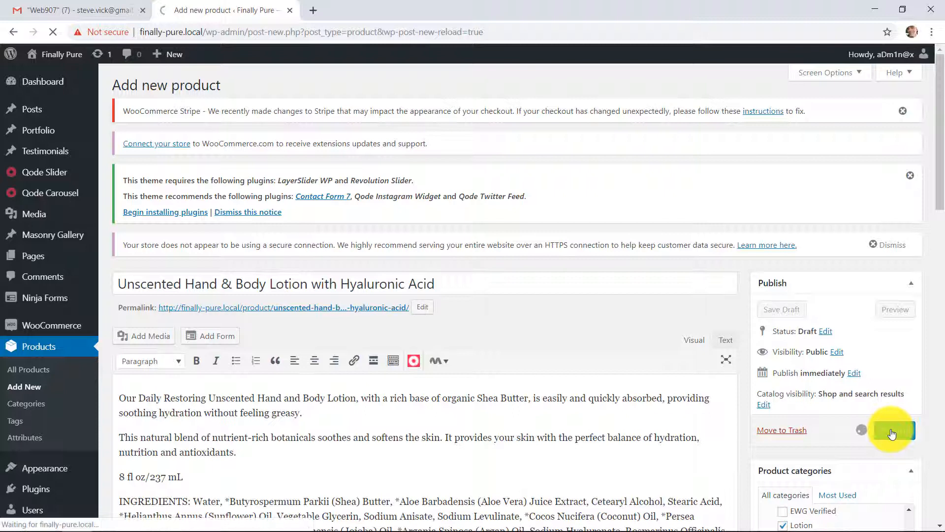
left_click(892, 430)
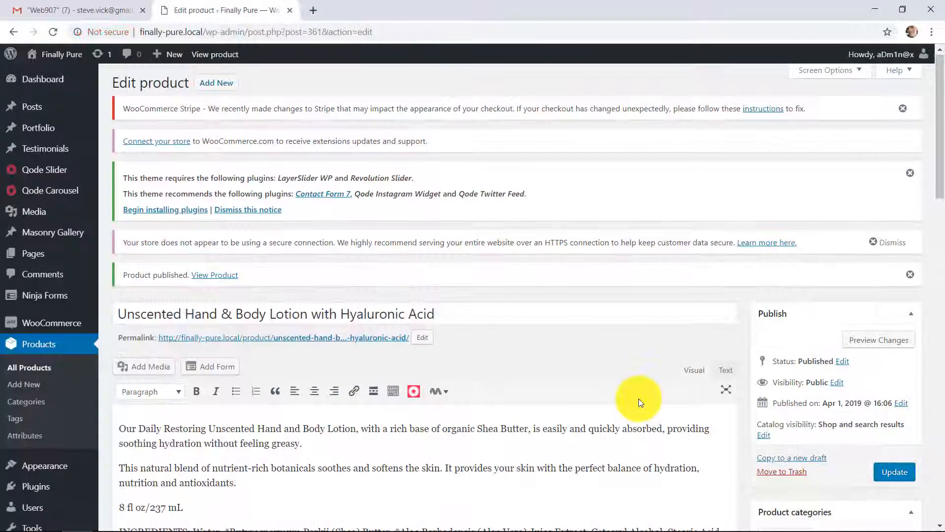
scroll("down", 3)
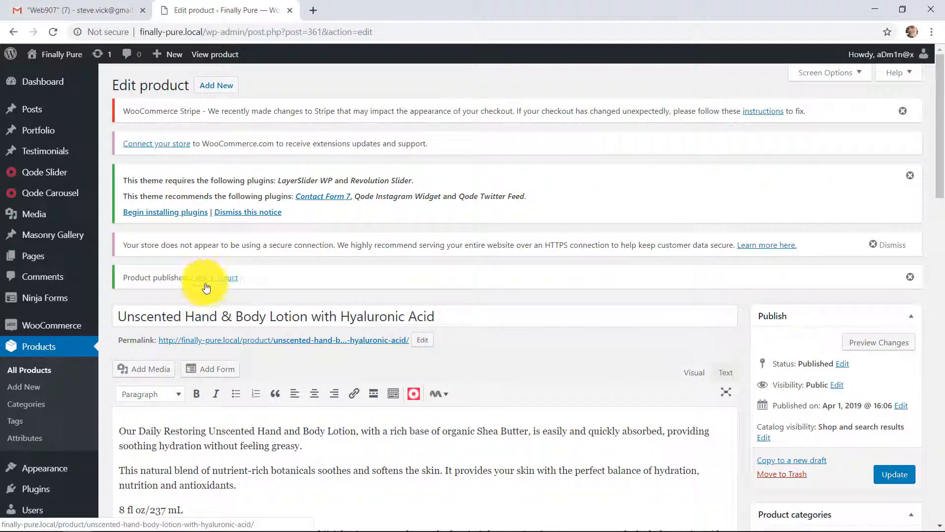
right_click(214, 277)
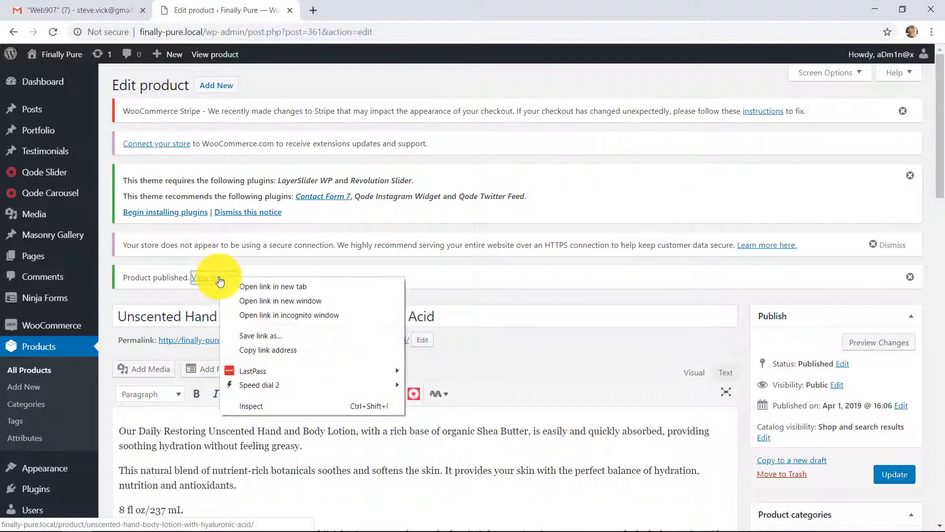
left_click(272, 287)
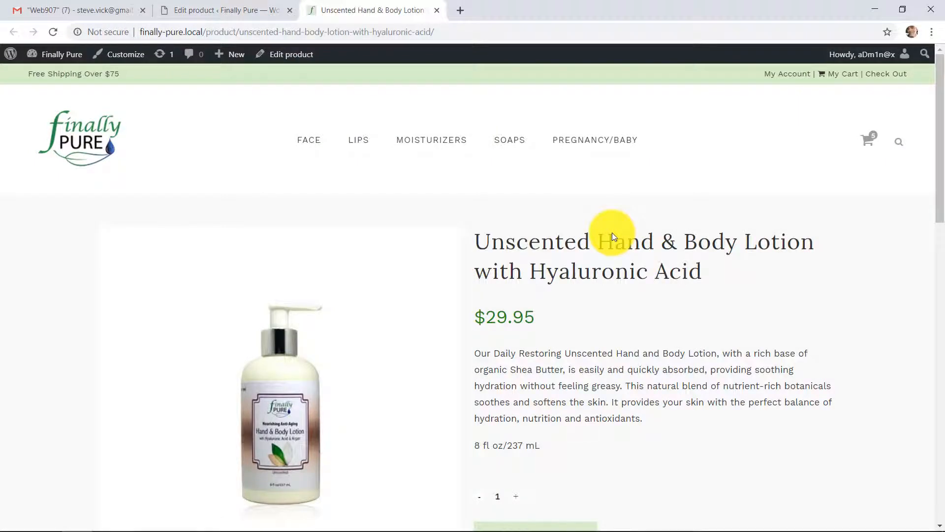
mouse_move(558, 336)
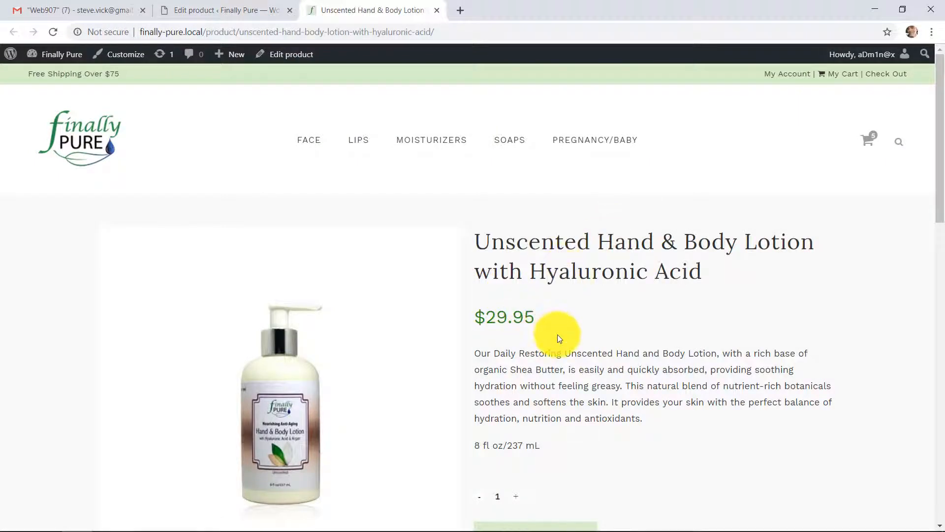
Scroll the lotion page past the Moisturizers and Lotion categories to reveal the 15 oz weight under Additional Information.
scroll("down", 3)
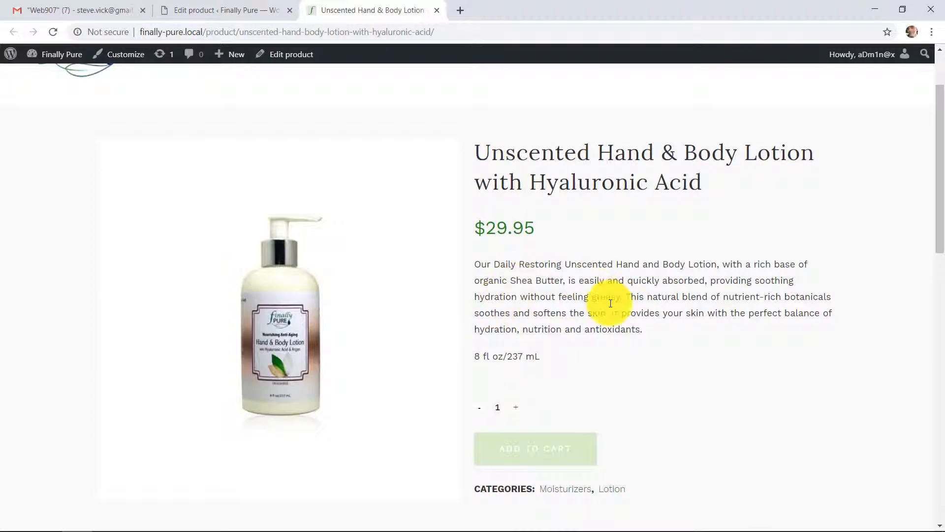
mouse_move(535, 448)
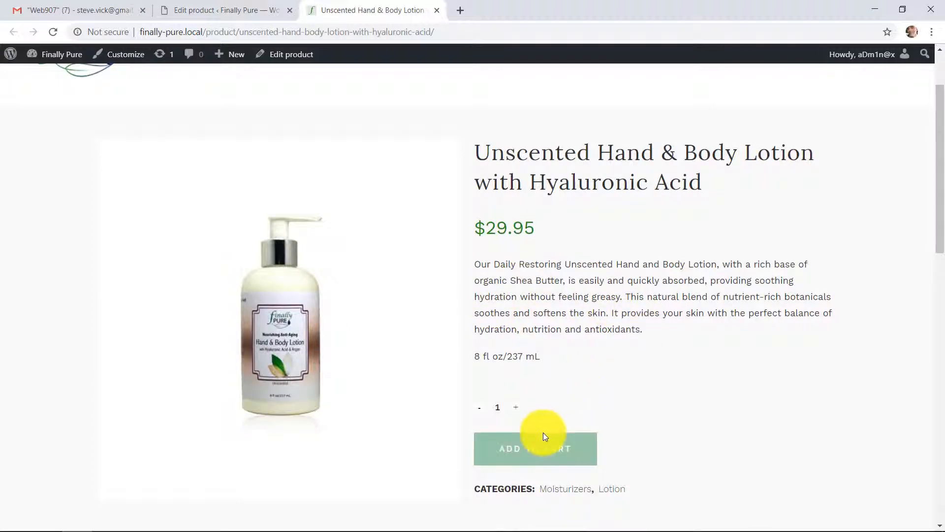
scroll("down", 3)
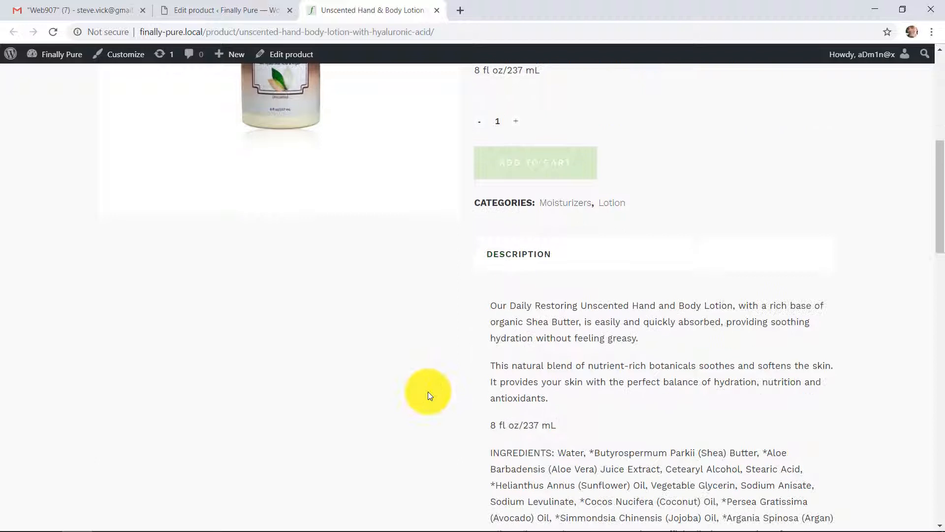
scroll("down", 3)
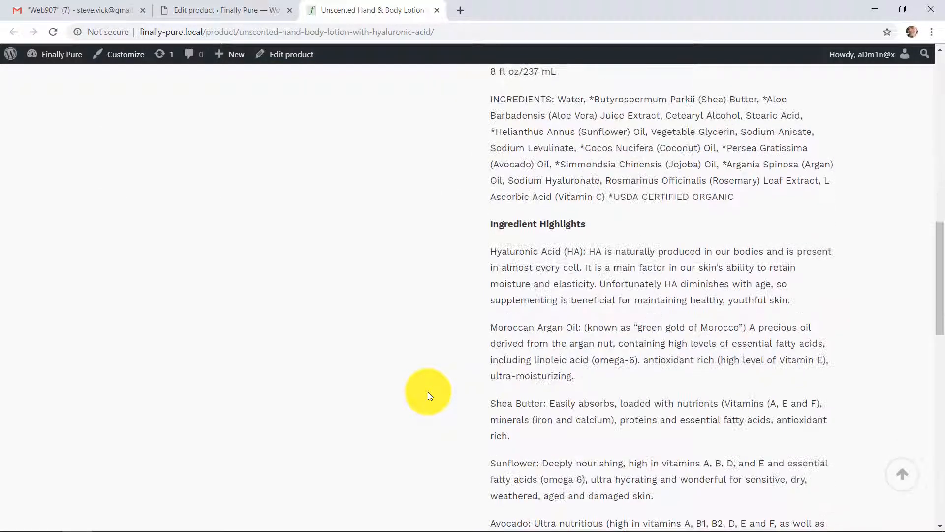
scroll("down", 3)
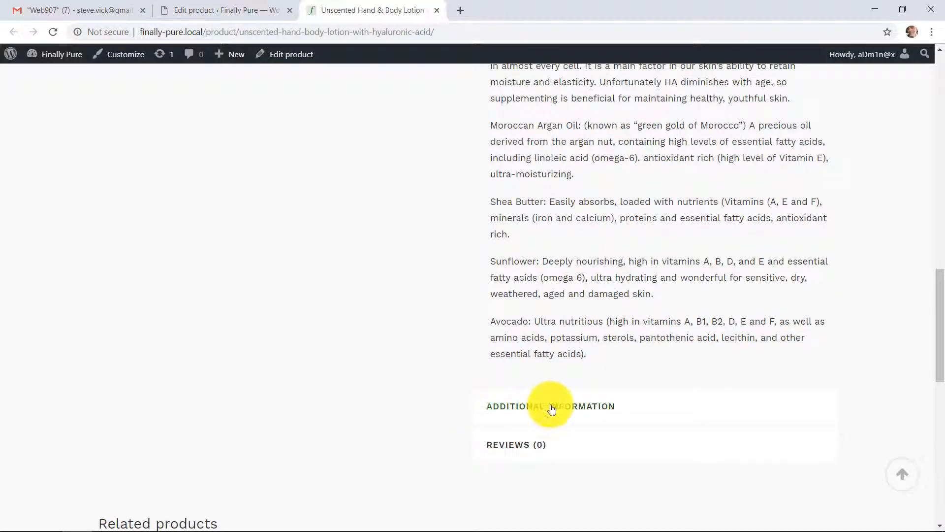
left_click(550, 406)
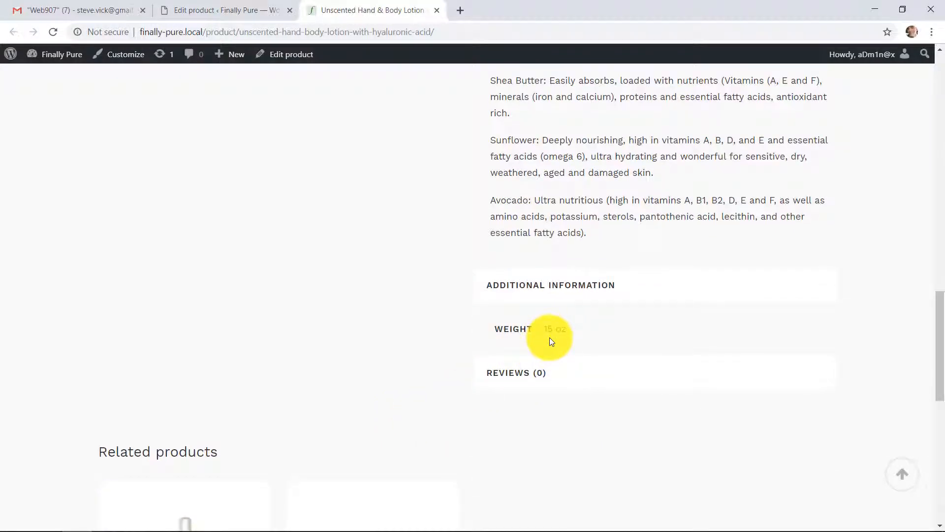
mouse_move(314, 404)
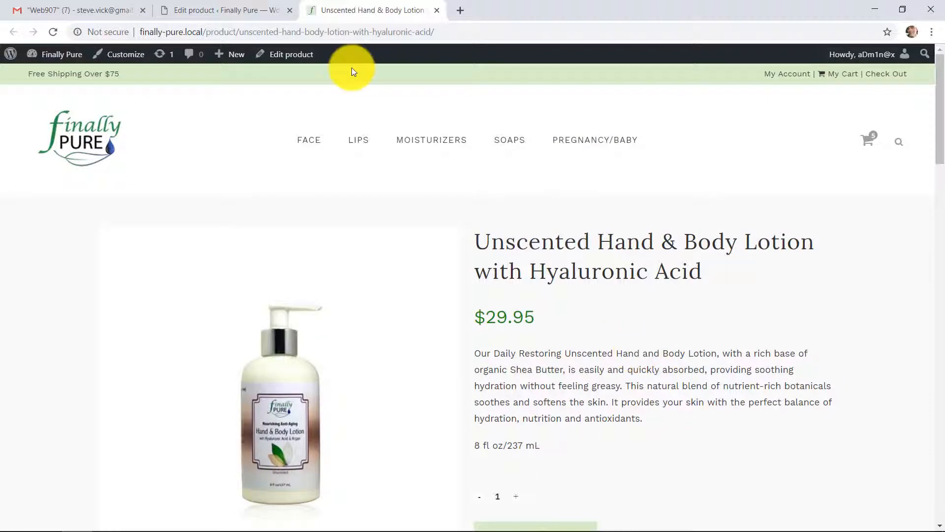
left_click(223, 11)
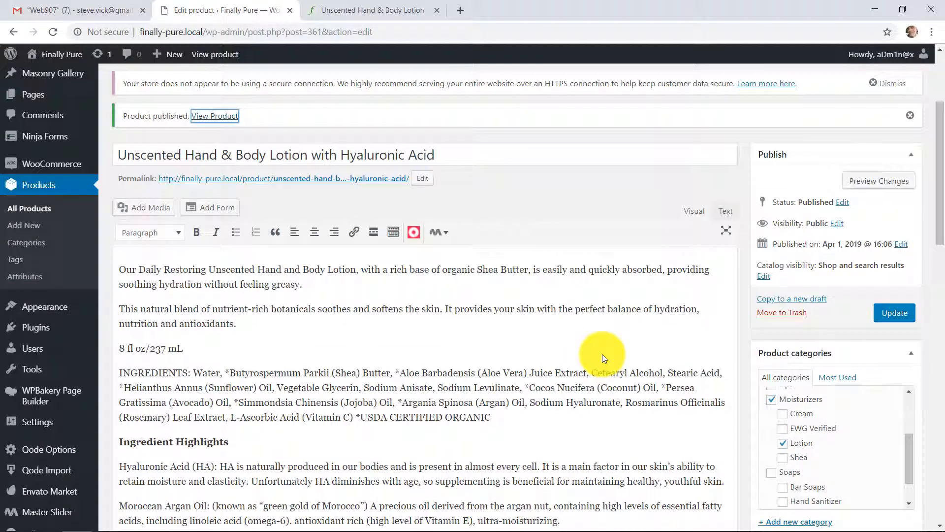
left_click(372, 11)
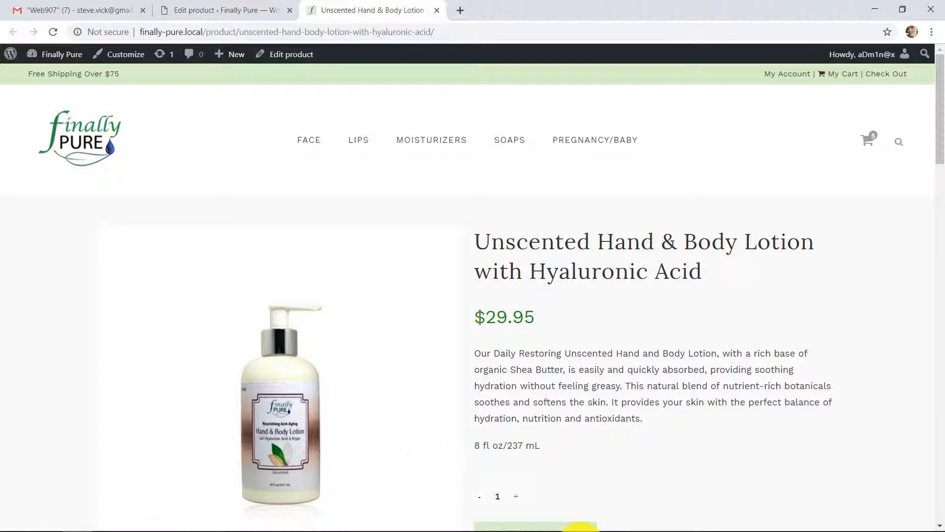
mouse_move(356, 519)
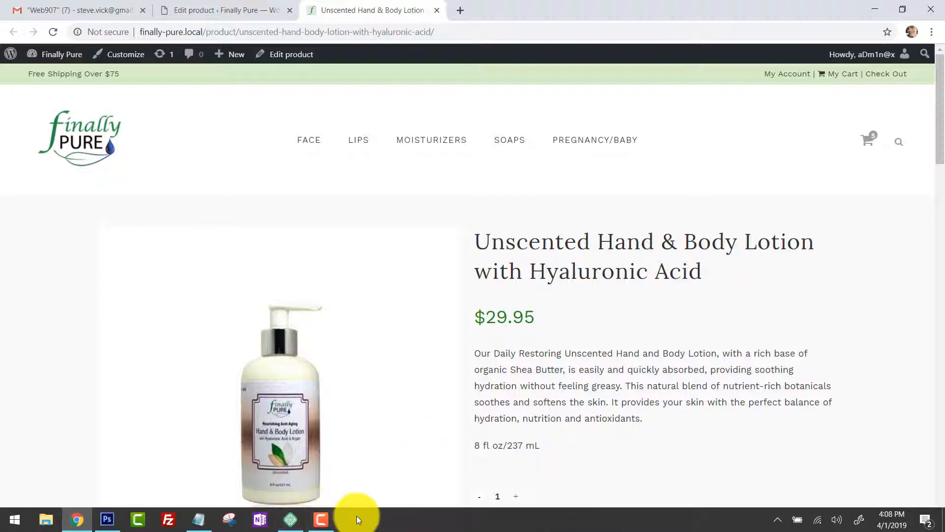